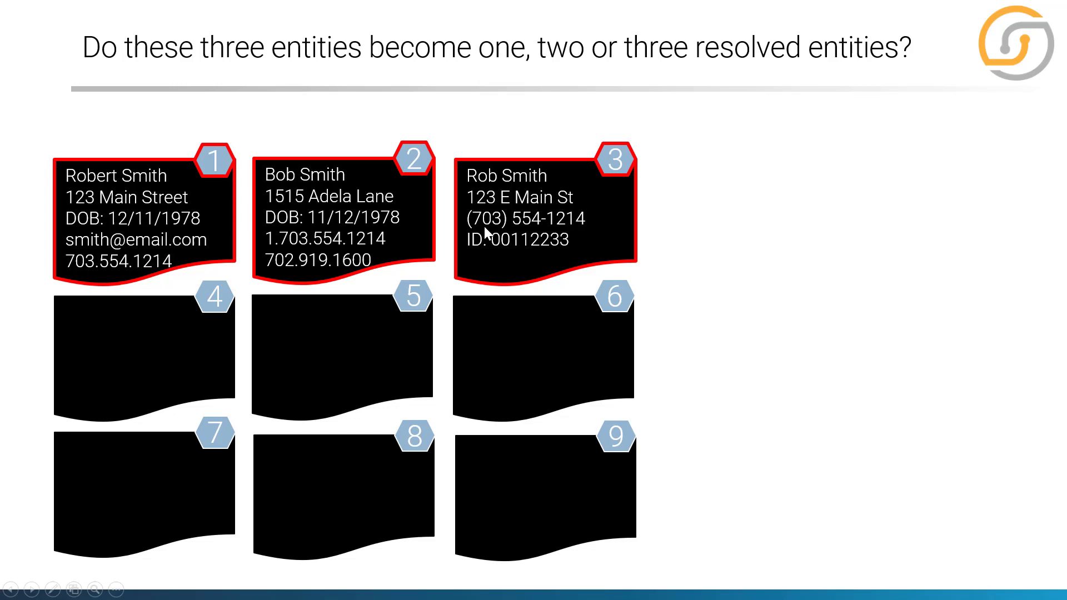
pyautogui.press('Right')
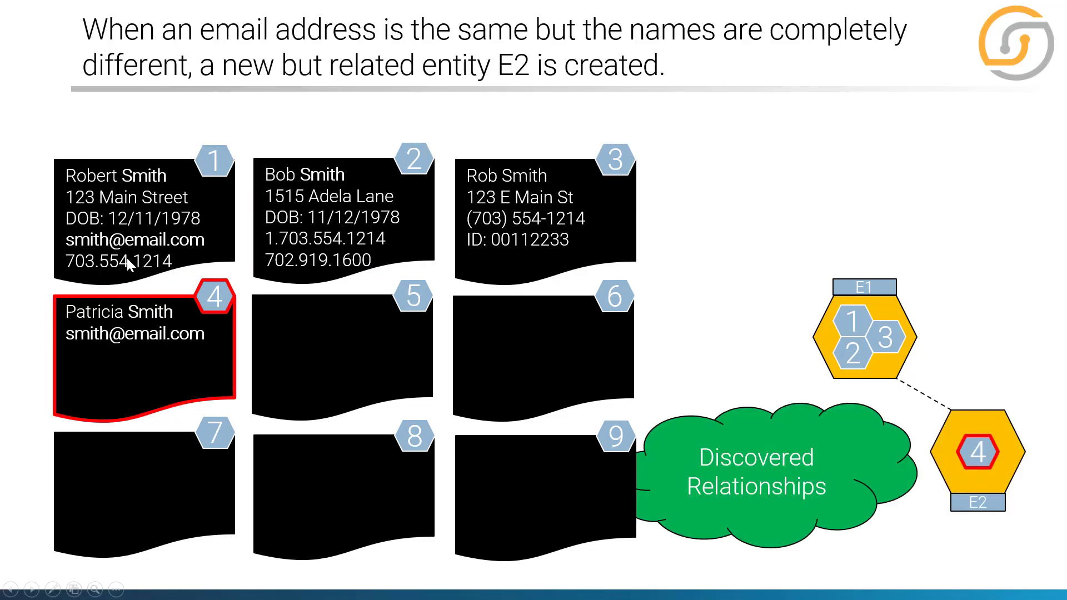
pyautogui.moveTo(100, 337)
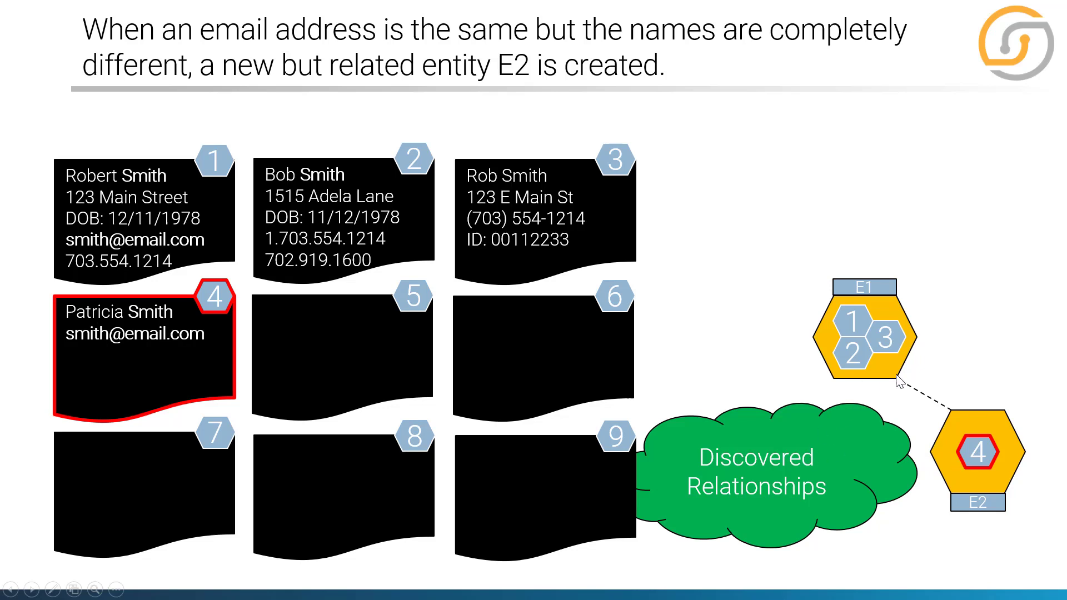
pyautogui.press('Right')
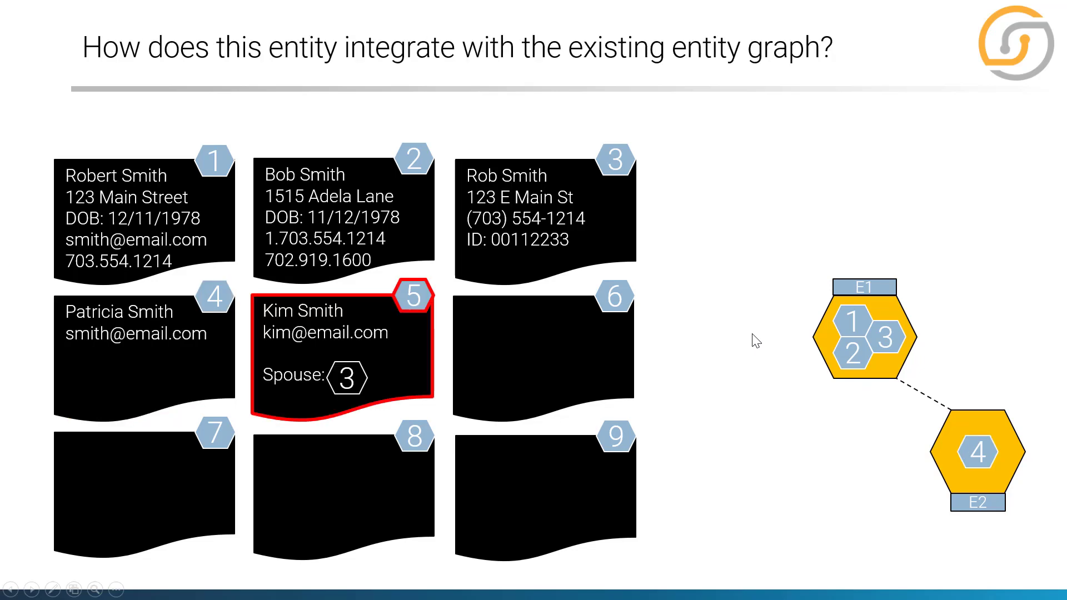
pyautogui.moveTo(313, 333)
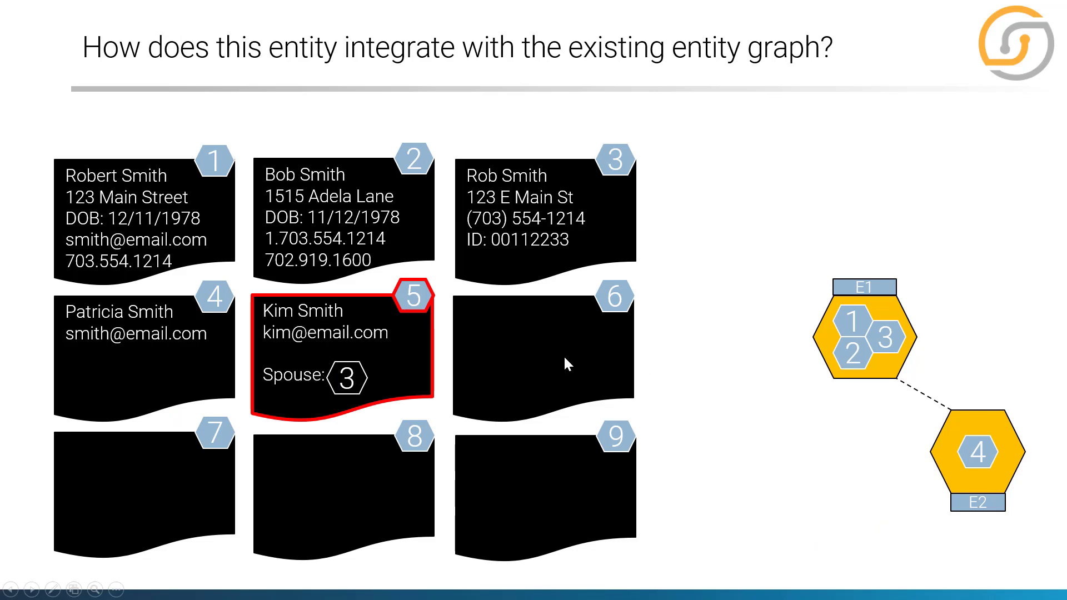
pyautogui.moveTo(719, 380)
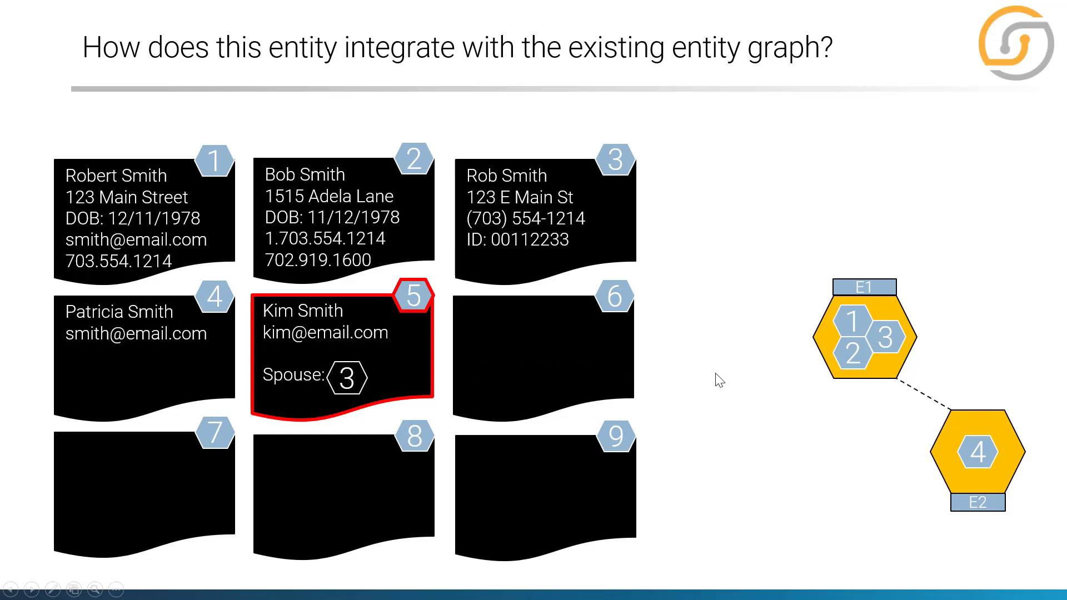
# Step: Step through Kim Smith and Bob R. Smith becoming E3 and E4, reaching record 7
pyautogui.press('Right')
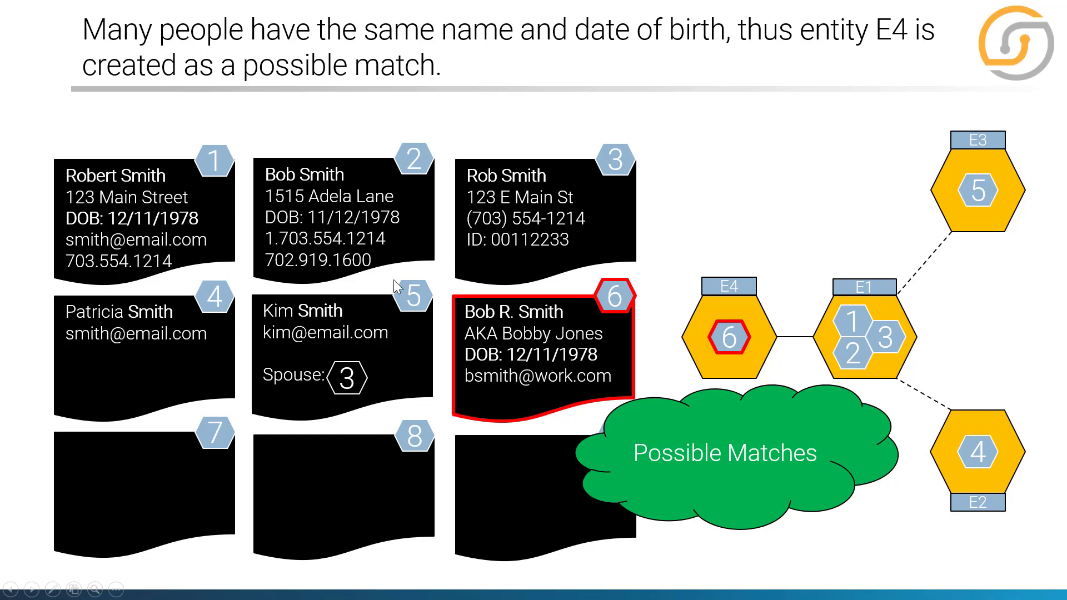
pyautogui.moveTo(115, 191)
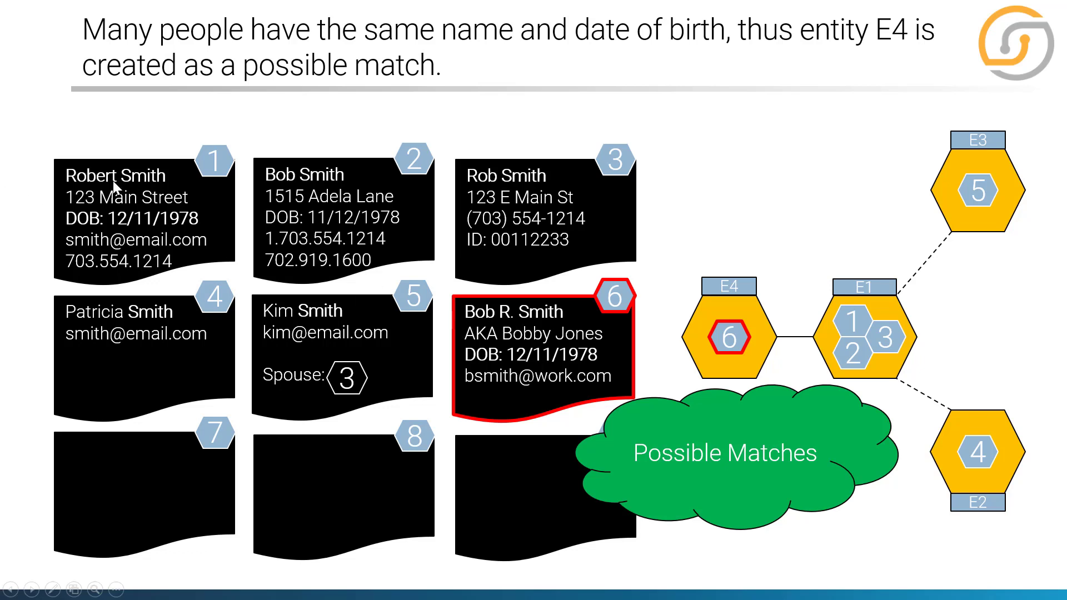
pyautogui.moveTo(525, 334)
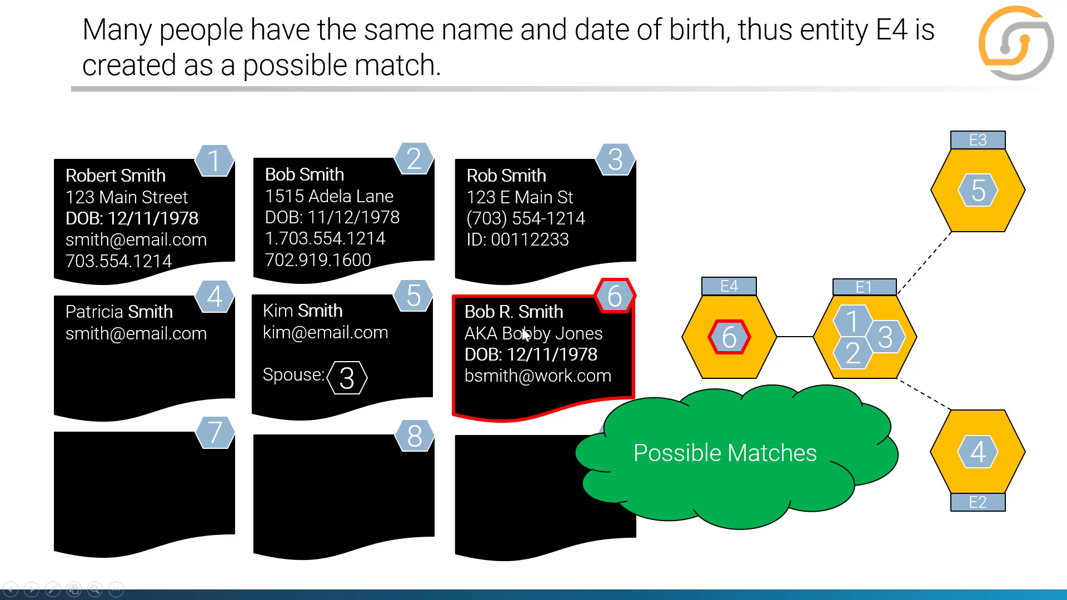
pyautogui.moveTo(805, 277)
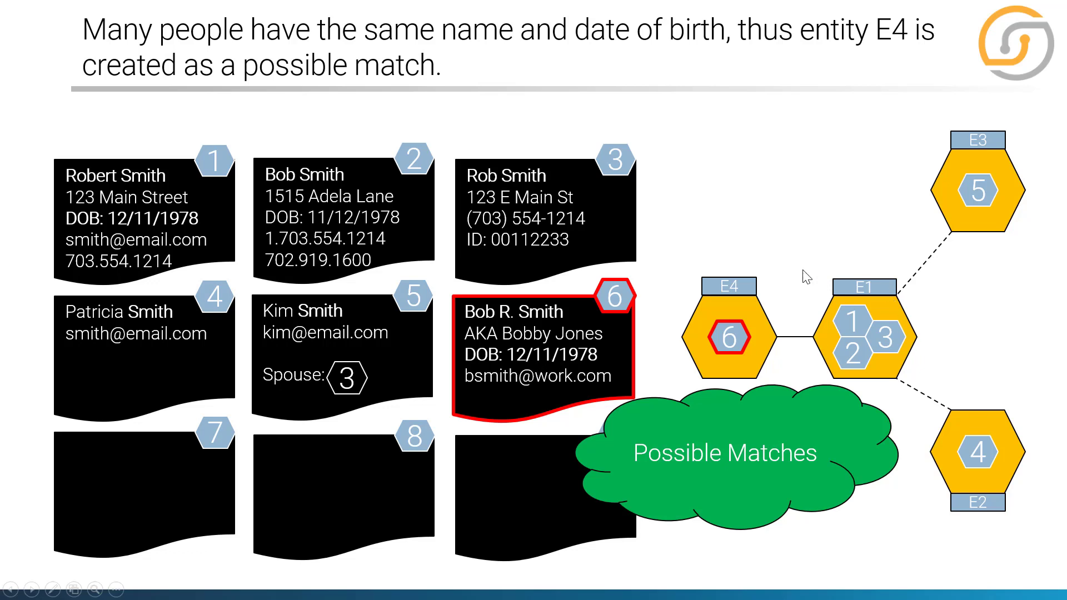
pyautogui.moveTo(564, 337)
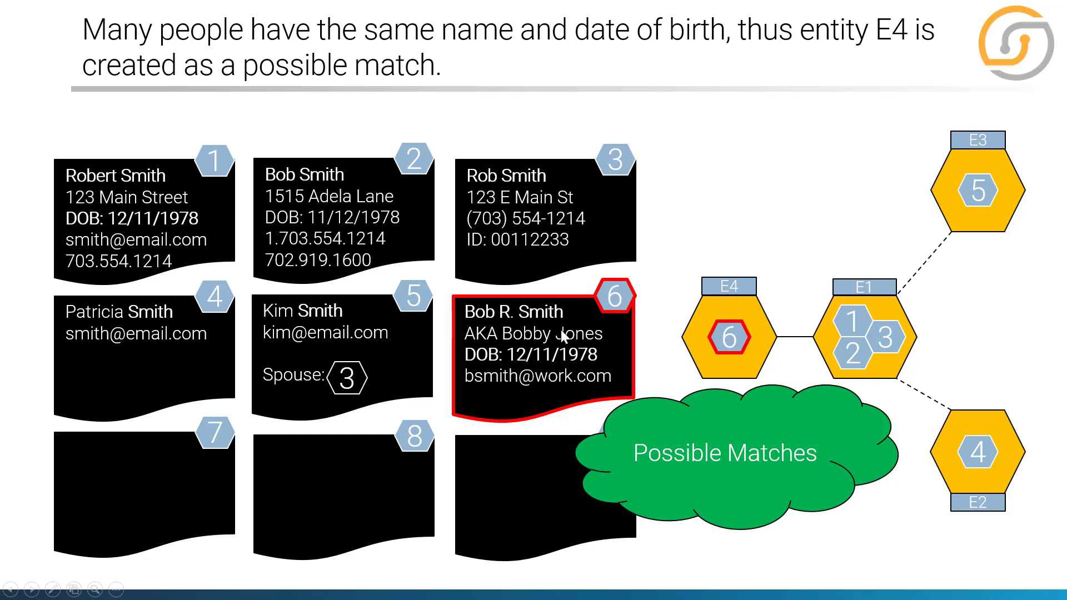
pyautogui.moveTo(849, 308)
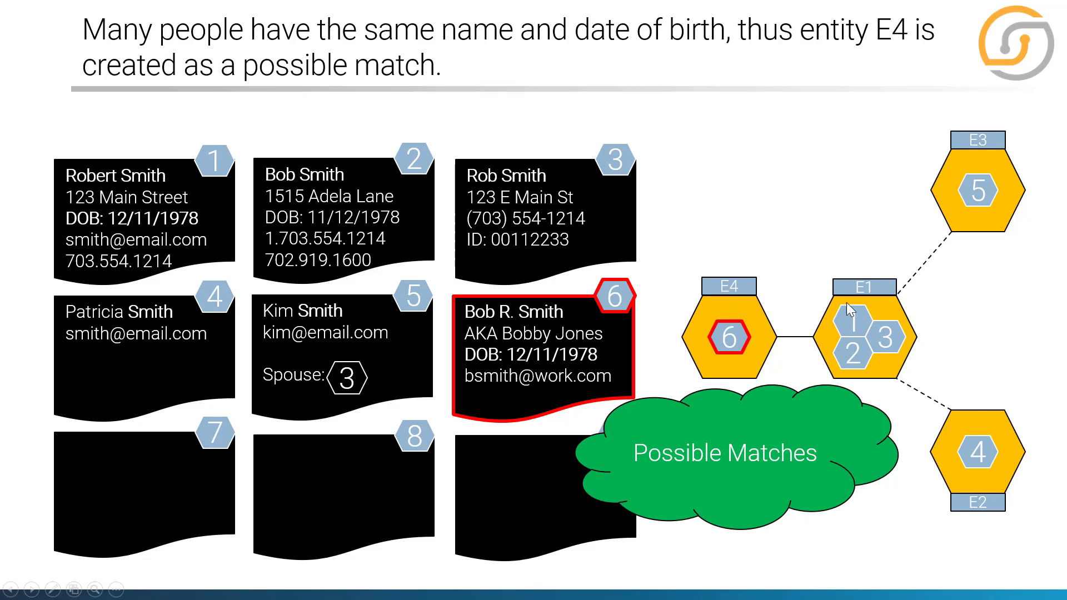
pyautogui.moveTo(632, 363)
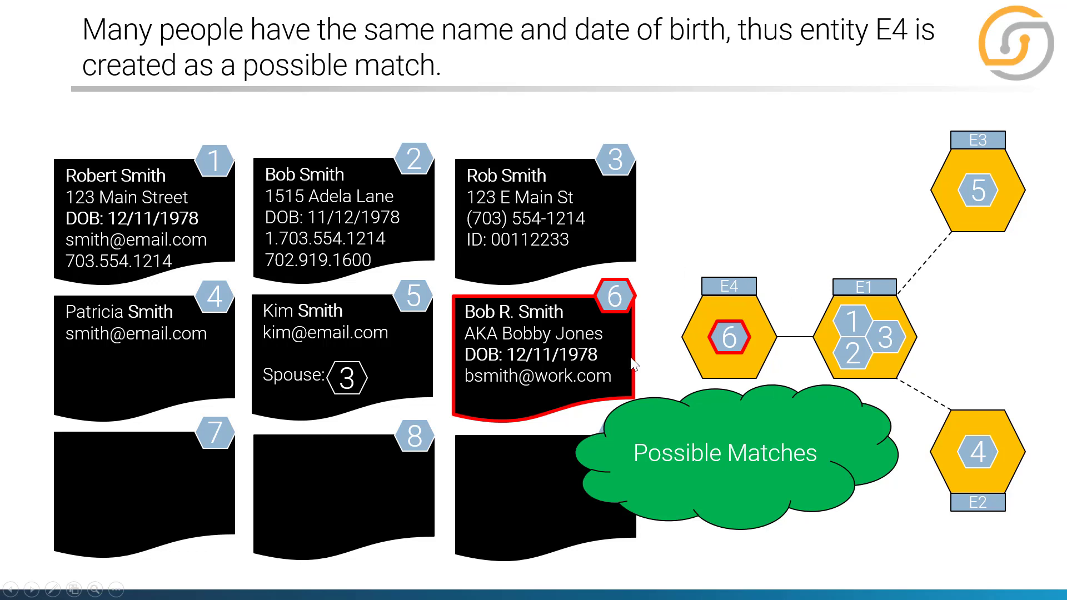
pyautogui.moveTo(713, 266)
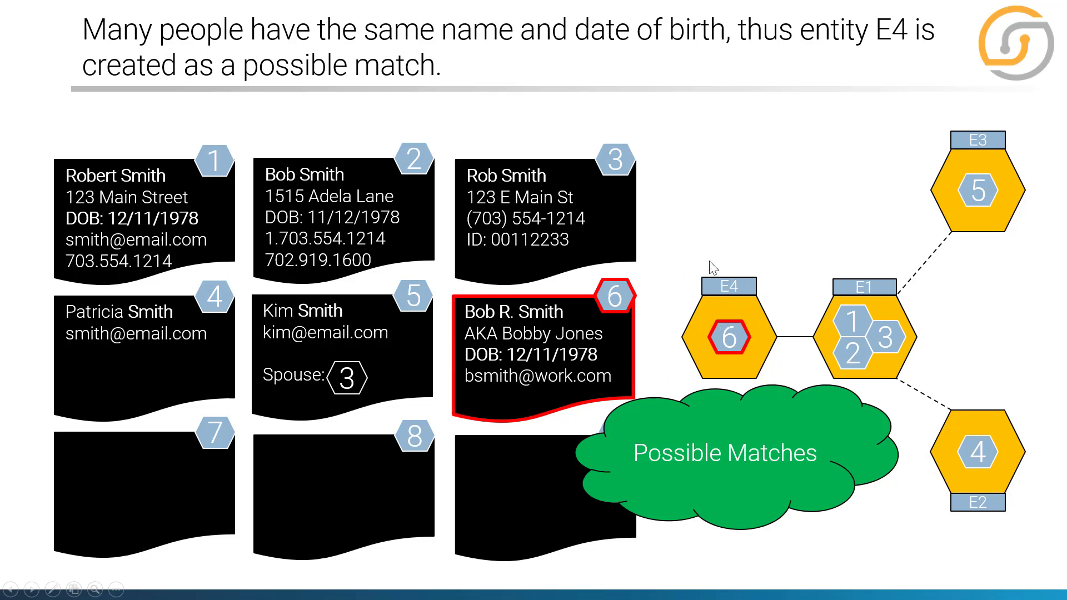
pyautogui.press('right')
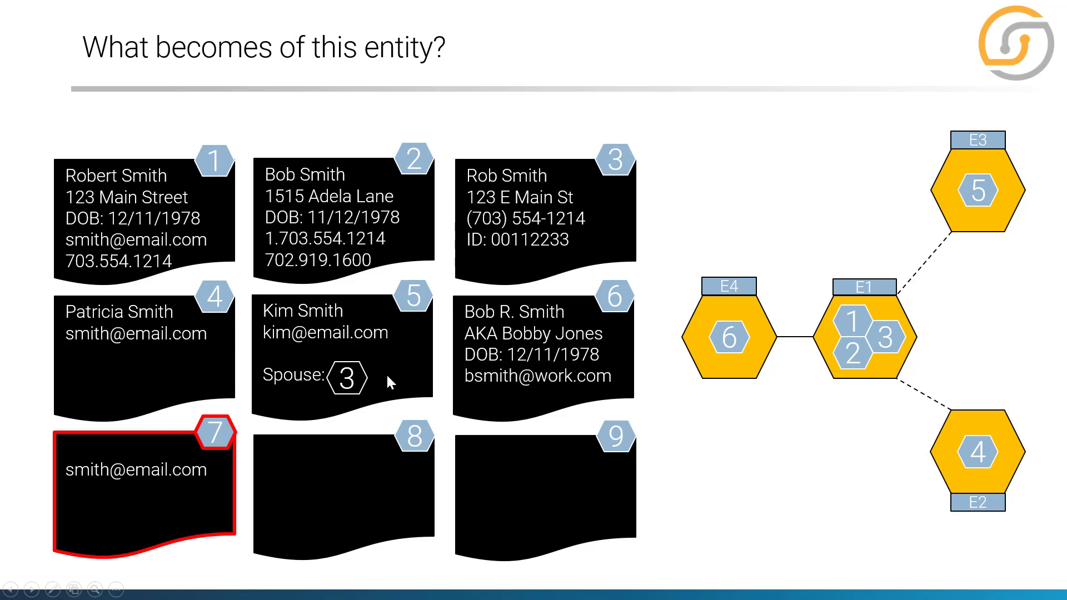
pyautogui.moveTo(81, 484)
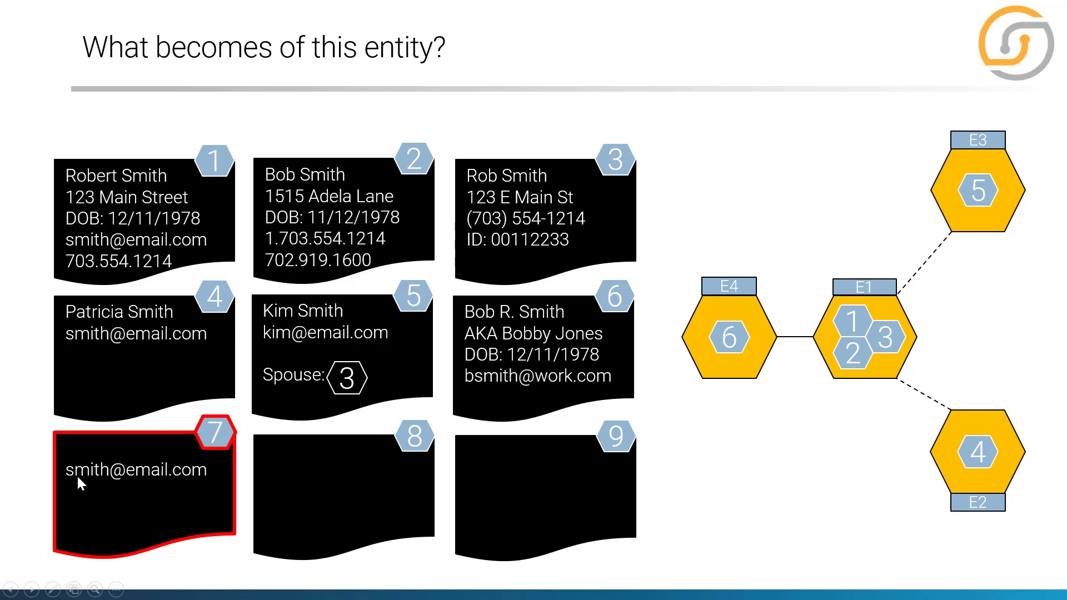
pyautogui.moveTo(200, 477)
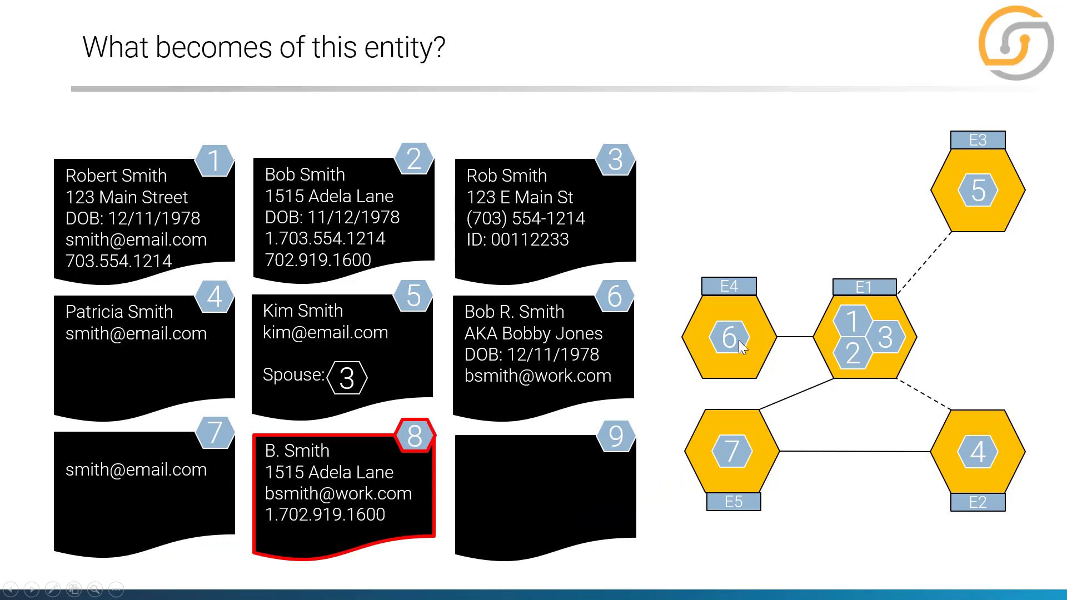
pyautogui.press('Right')
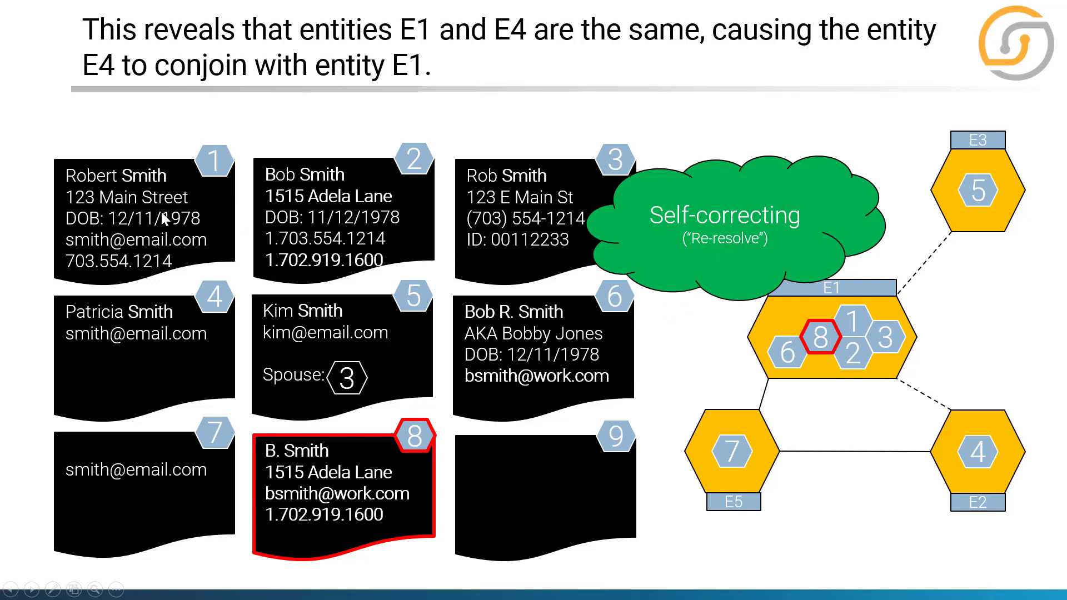
pyautogui.moveTo(670, 332)
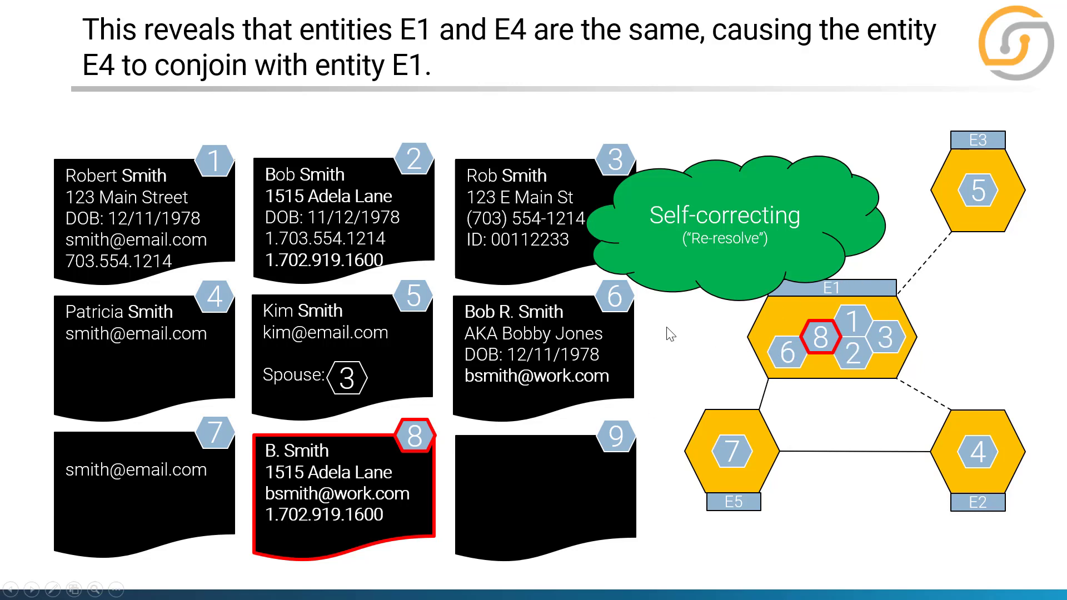
pyautogui.press('Right')
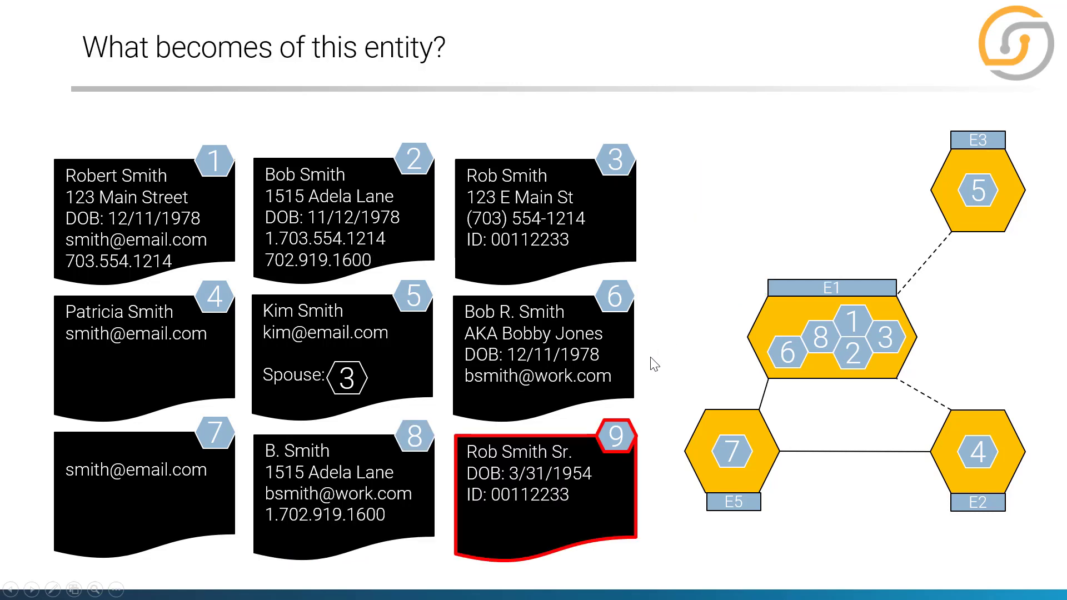
pyautogui.moveTo(515, 500)
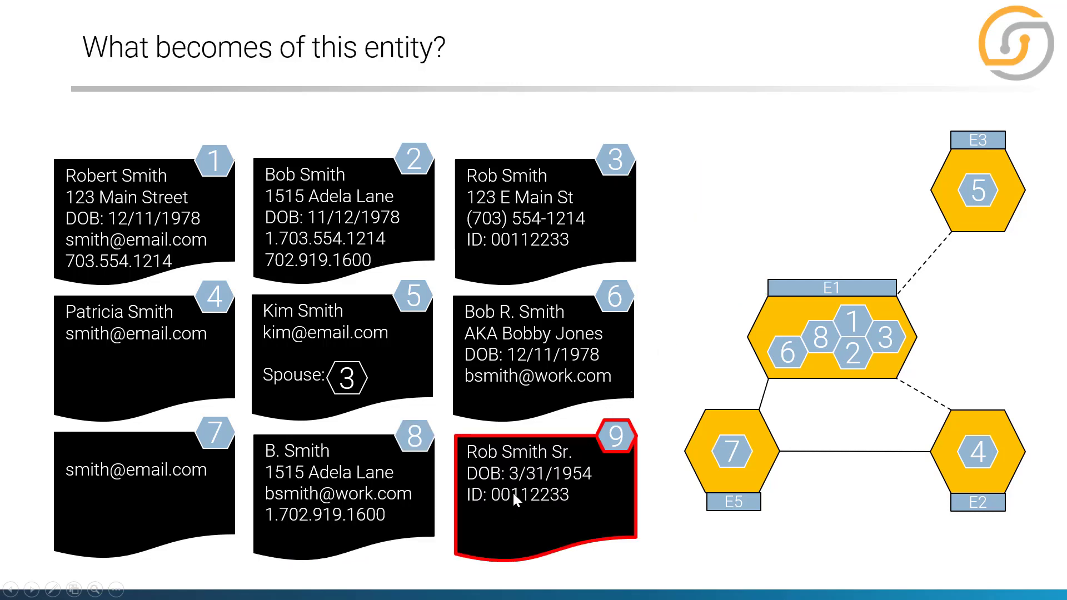
pyautogui.moveTo(509, 501)
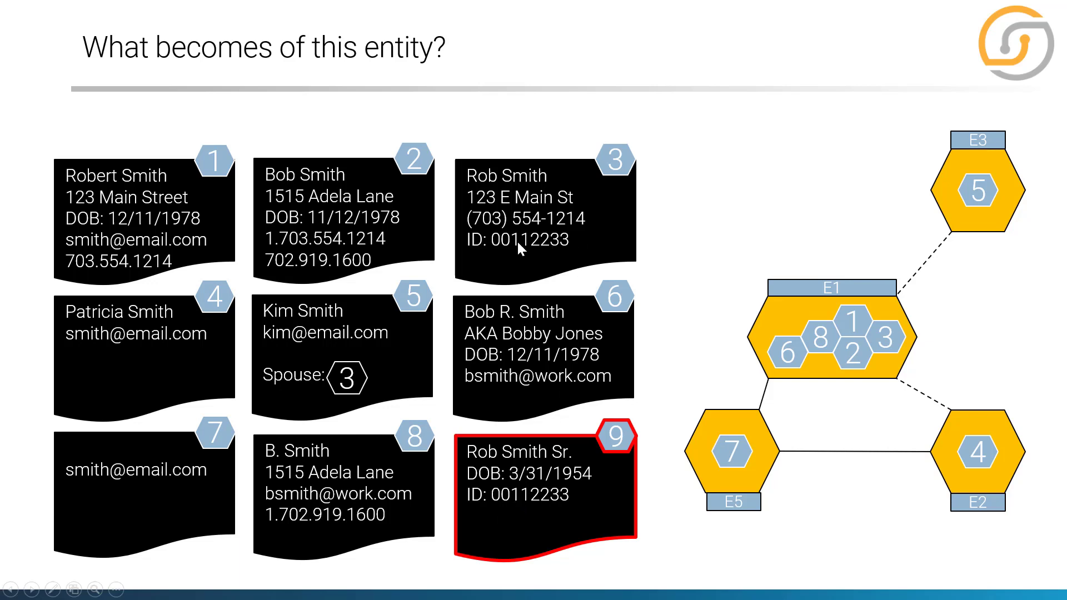
pyautogui.moveTo(570, 240)
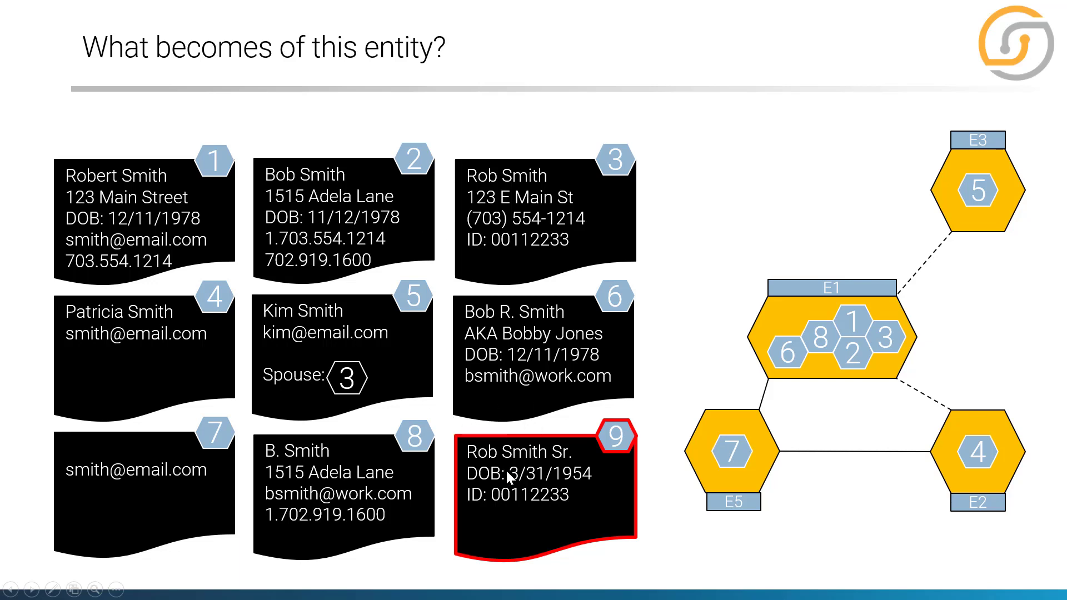
pyautogui.moveTo(574, 461)
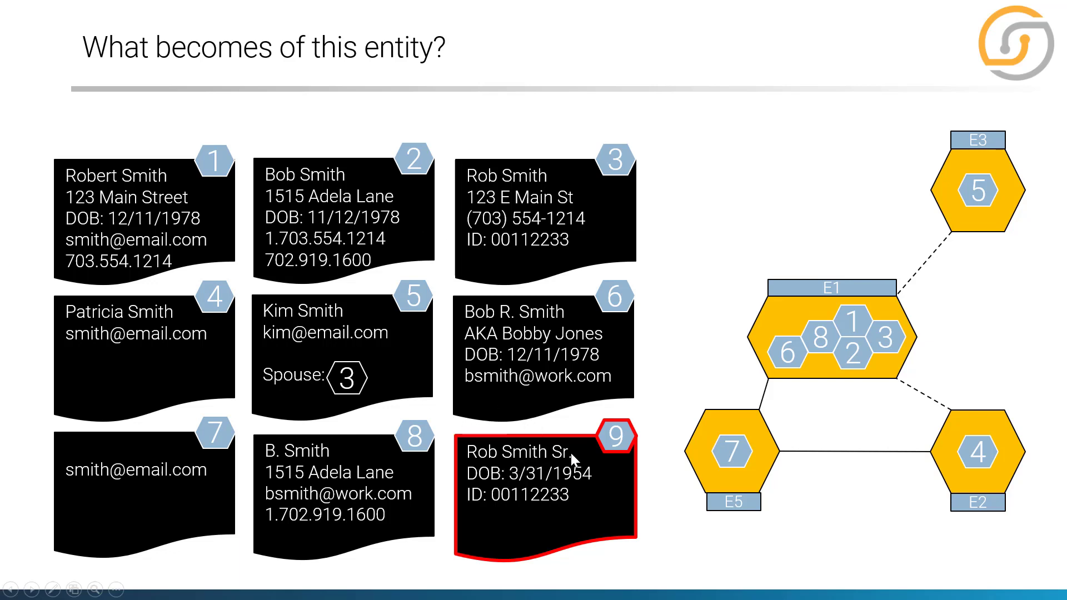
# Step: Reveal record 9 splitting record 3 into entity E6, then reach record 10
pyautogui.press('right')
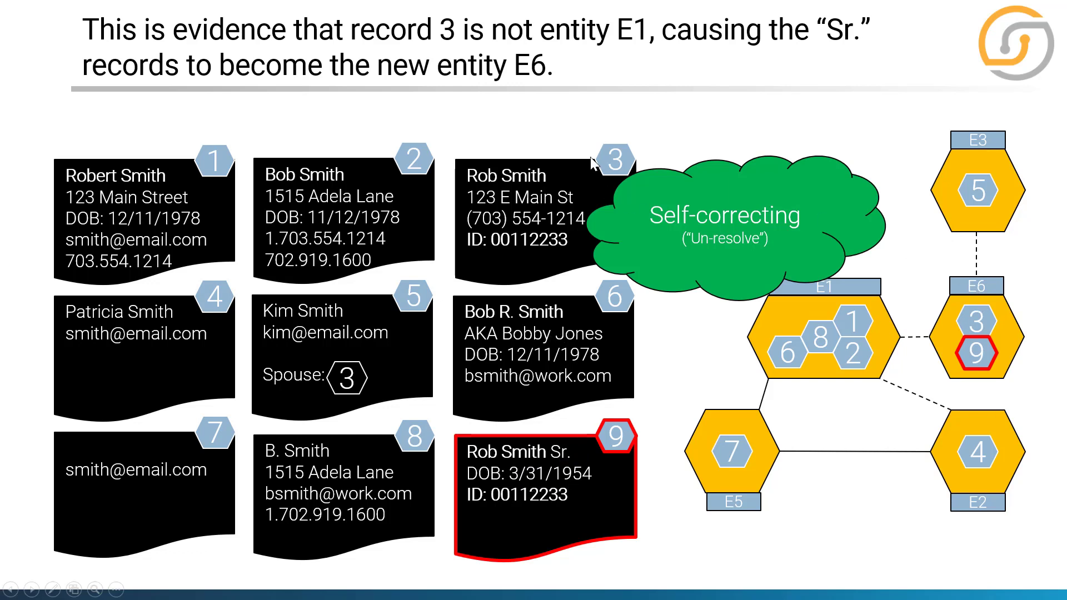
pyautogui.moveTo(745, 313)
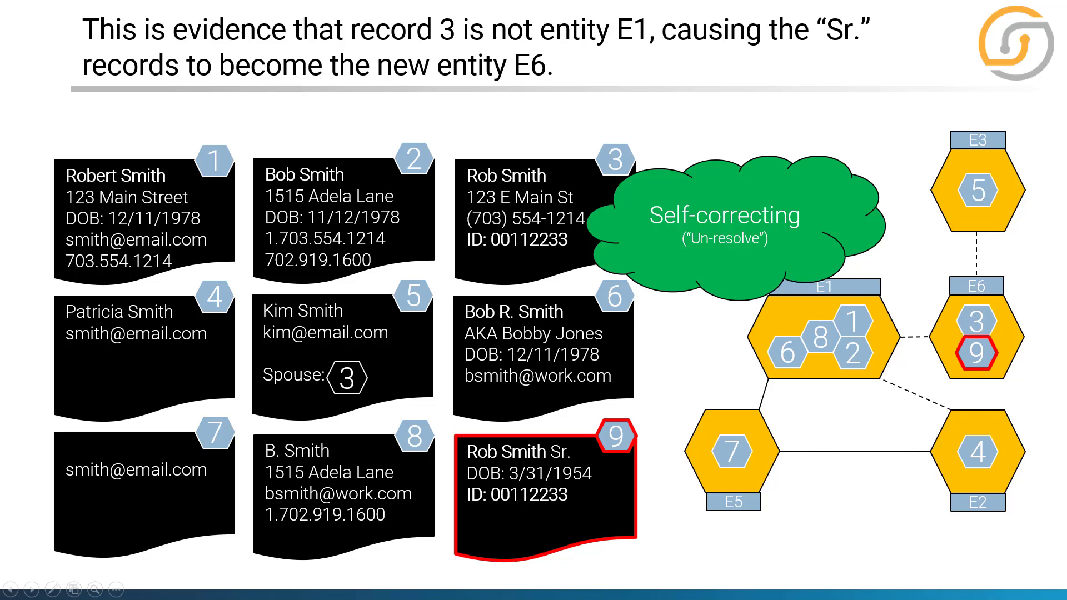
pyautogui.press('Right')
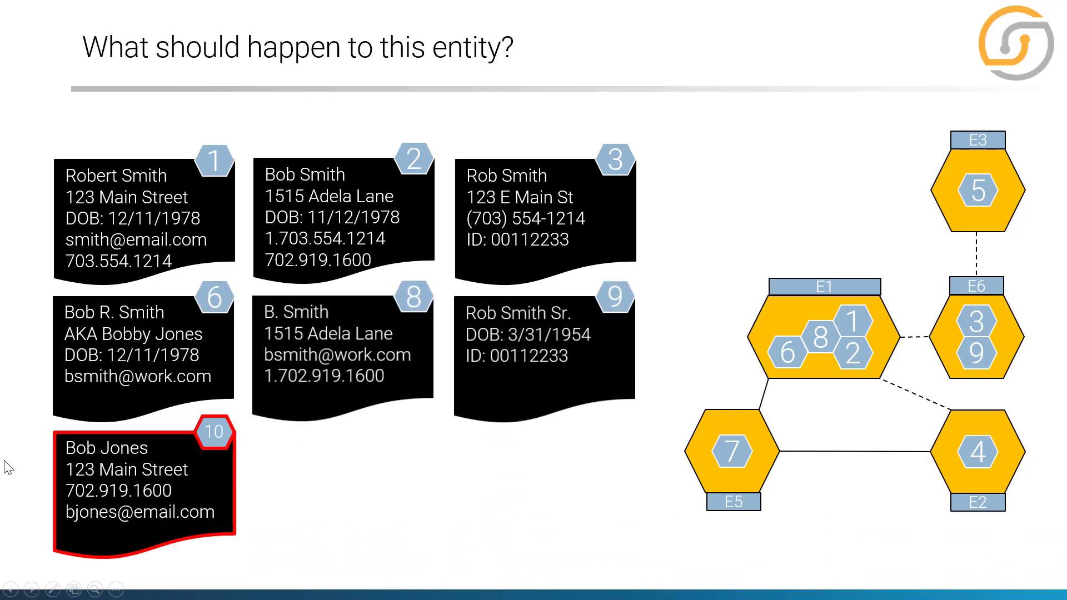
pyautogui.moveTo(175, 481)
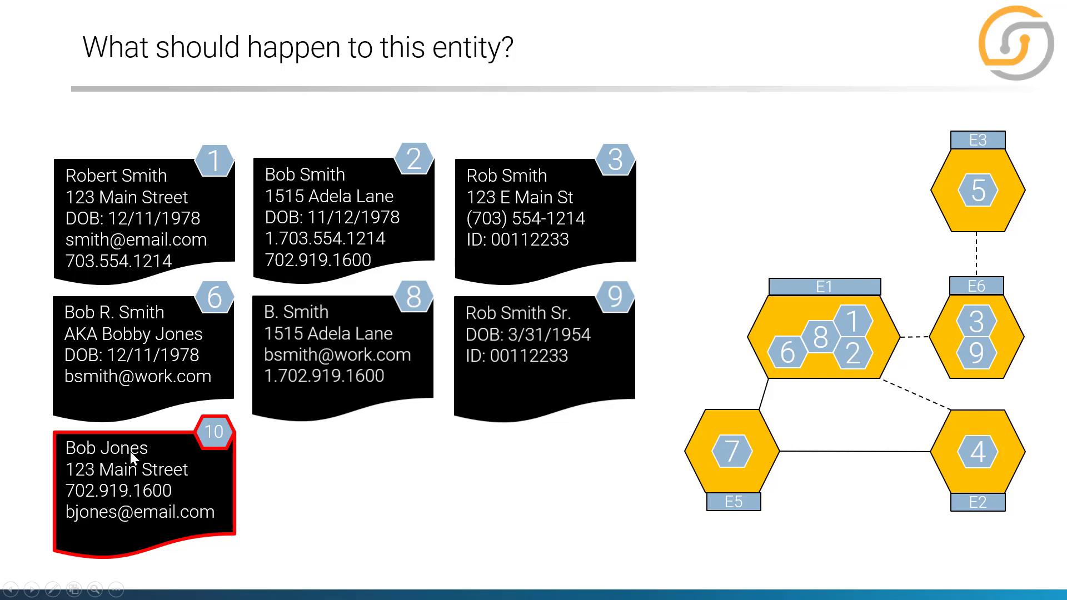
pyautogui.moveTo(160, 466)
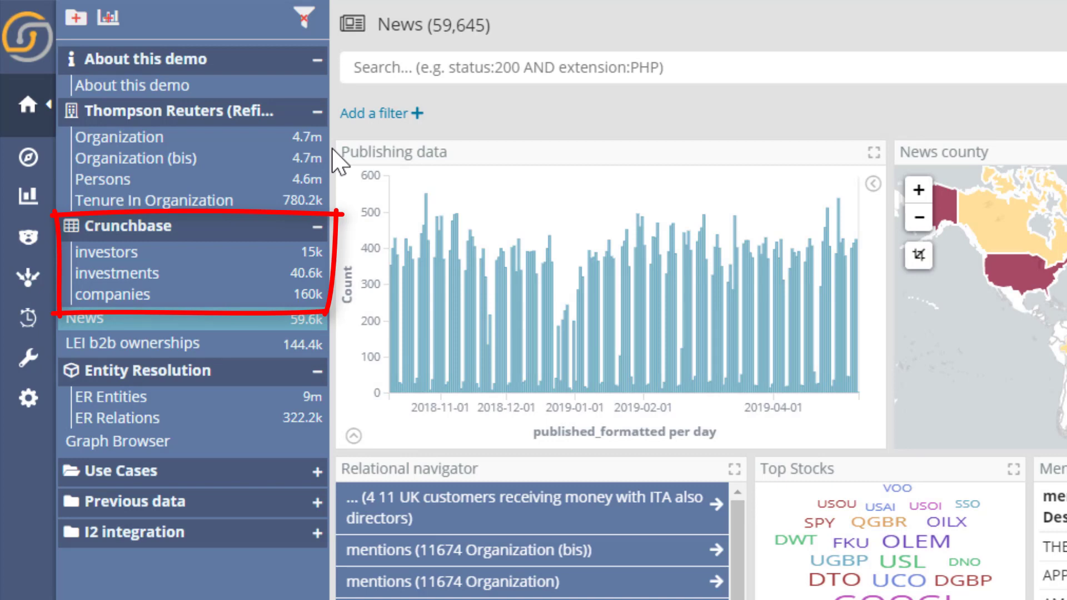
# Step: Switch from the News dashboard to the empty Graph Browser dashboard
pyautogui.click(80, 318)
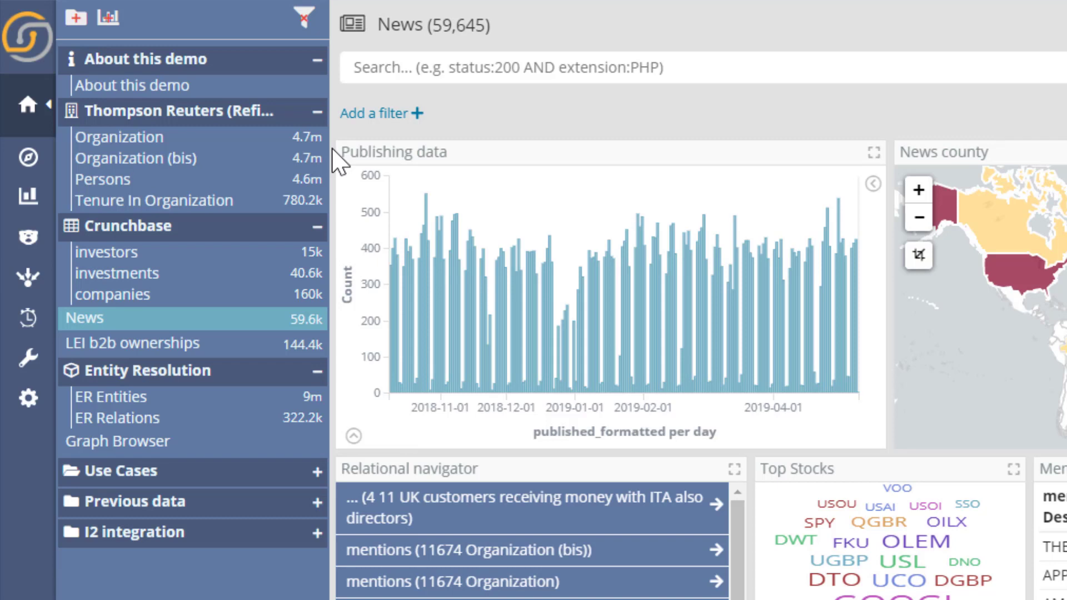
pyautogui.moveTo(330, 143)
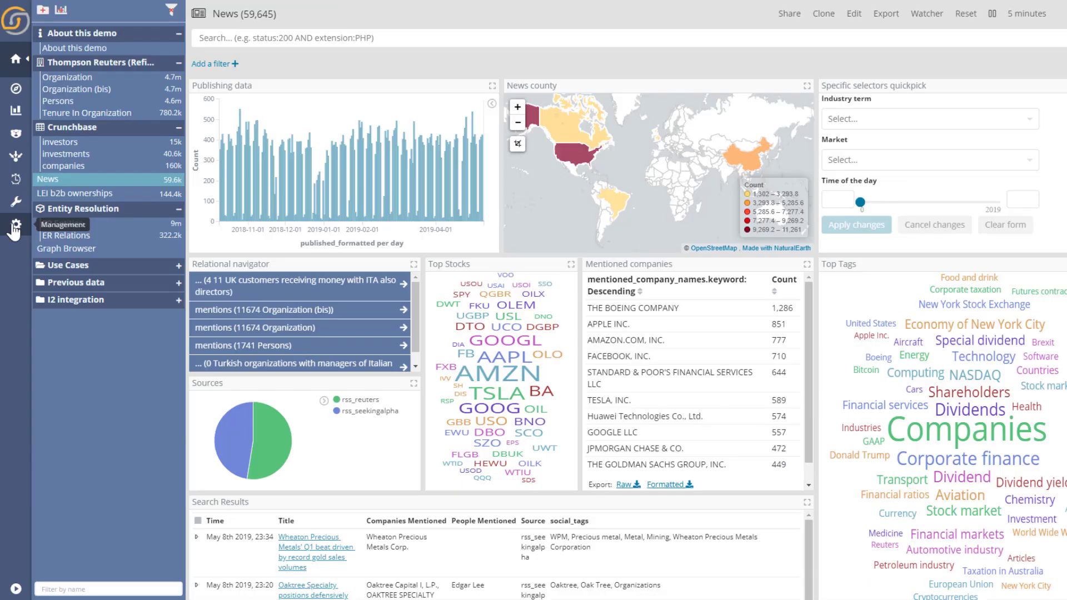
pyautogui.click(15, 225)
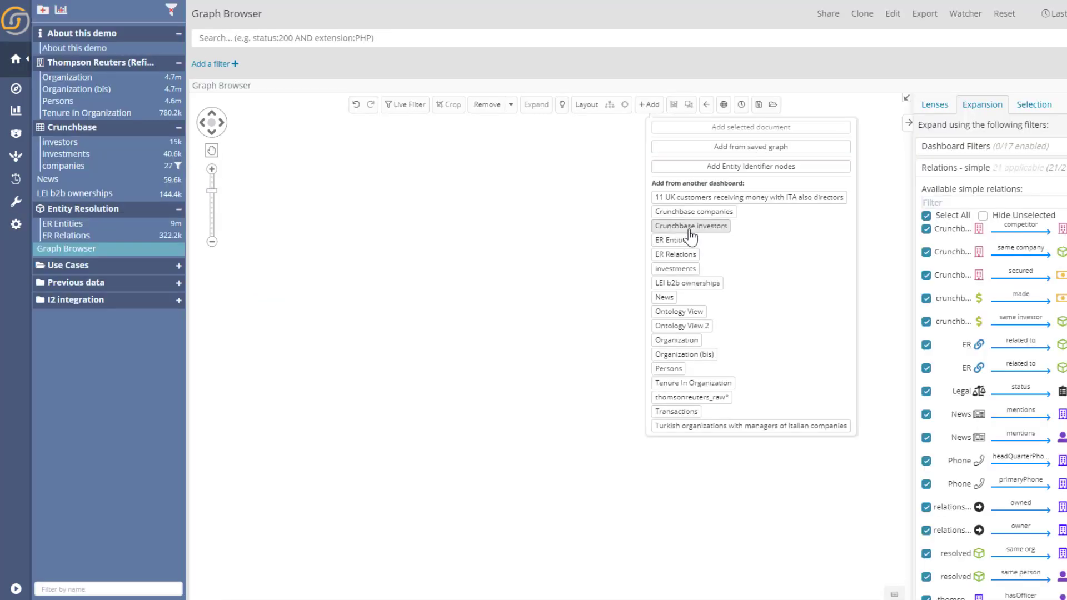
# Step: Add 'Crunchbase companies' from another dashboard as graph nodes and close the list
pyautogui.click(693, 212)
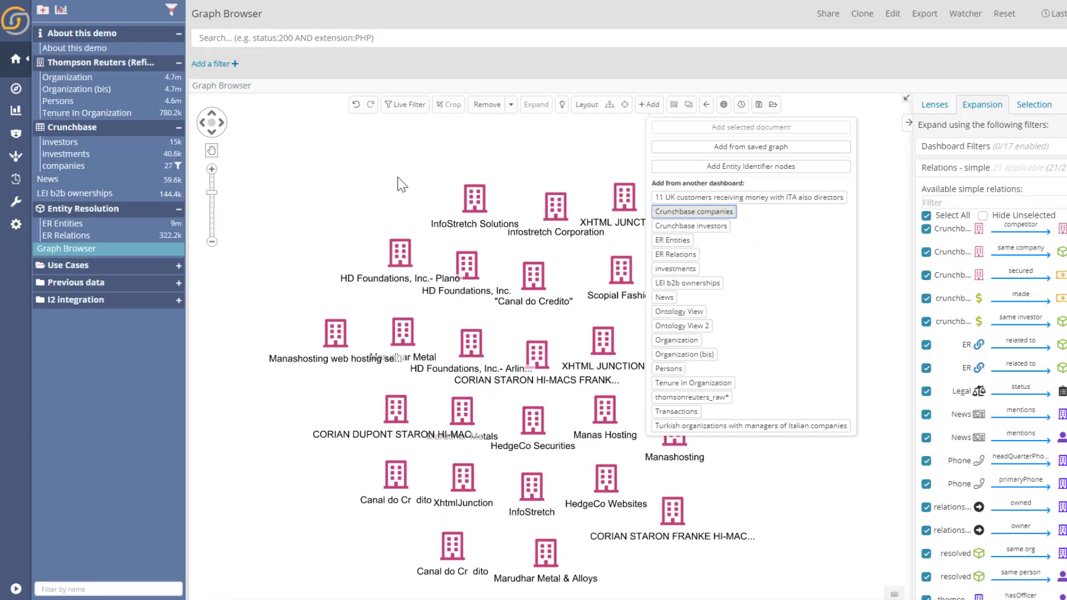
pyautogui.click(693, 212)
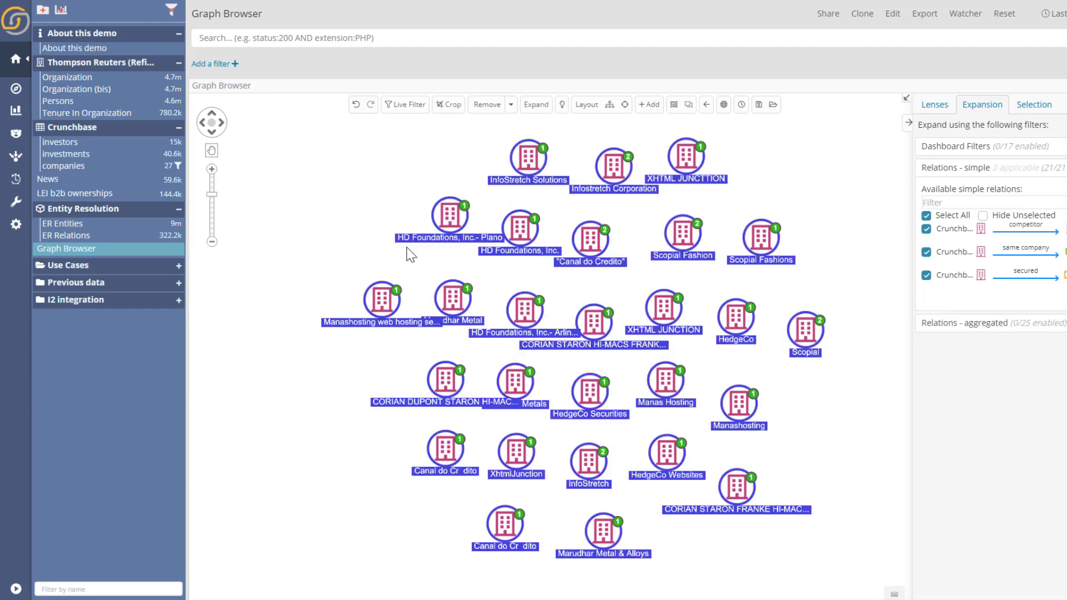
pyautogui.moveTo(854, 162)
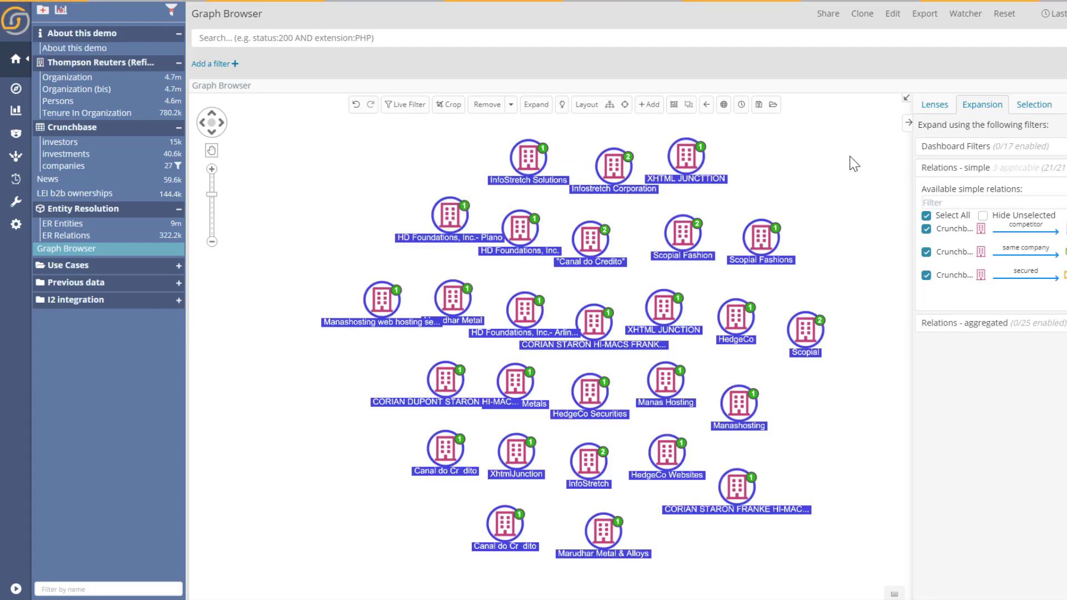
# Step: Expand the selected company nodes into their 'same company' ER entity clusters
pyautogui.click(535, 104)
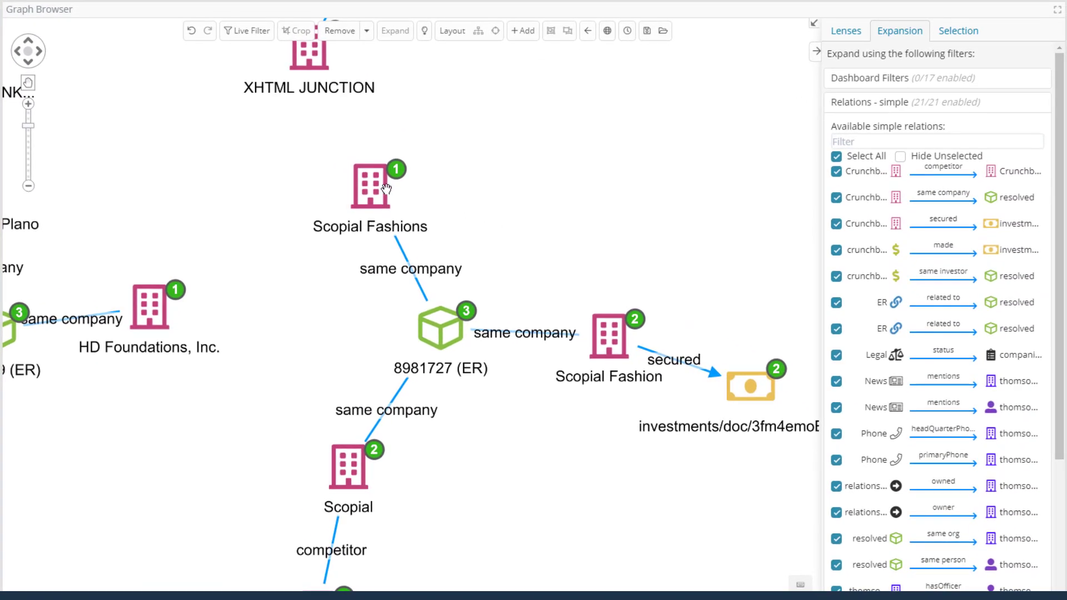
pyautogui.moveTo(379, 184)
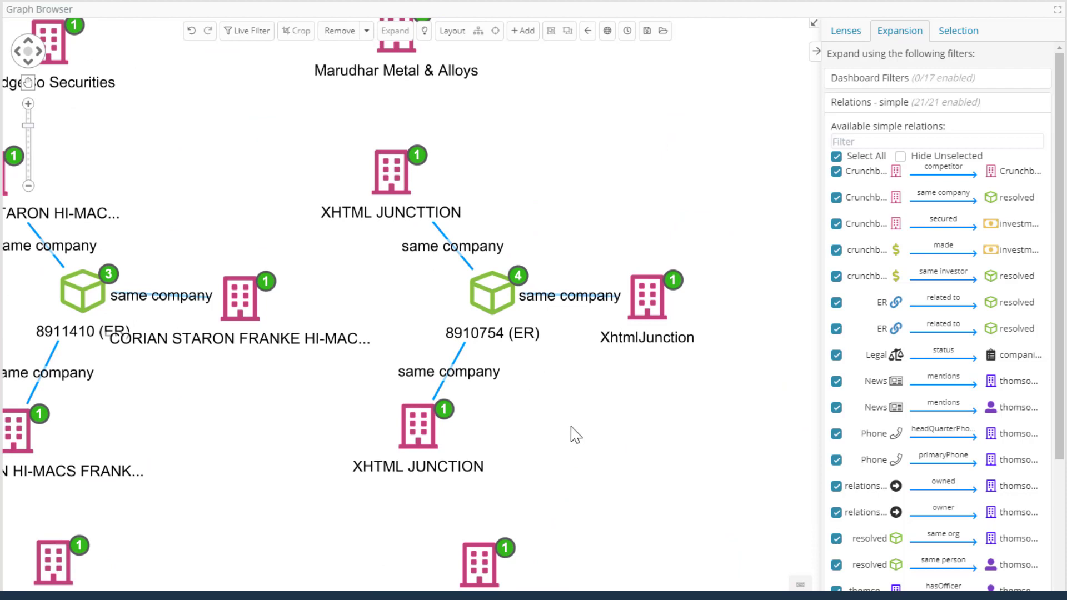
pyautogui.moveTo(643, 306)
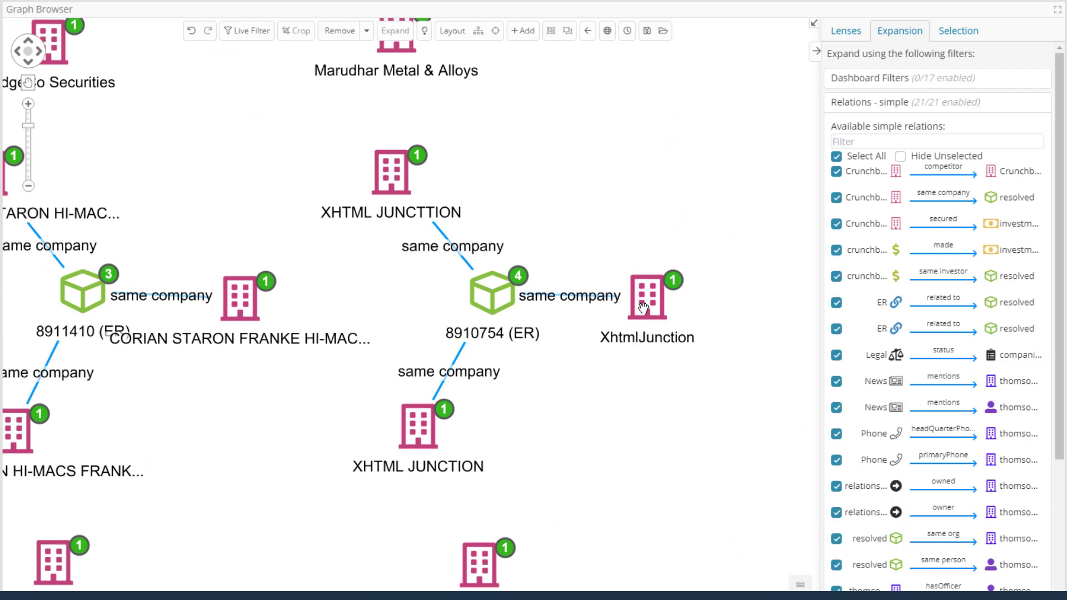
pyautogui.moveTo(670, 293)
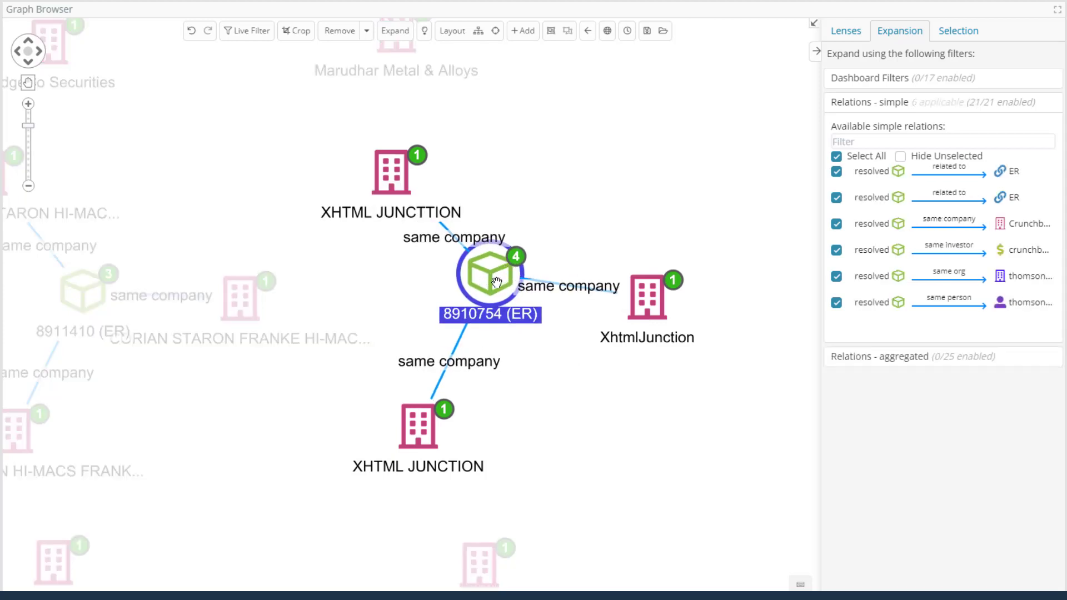
pyautogui.moveTo(490, 279)
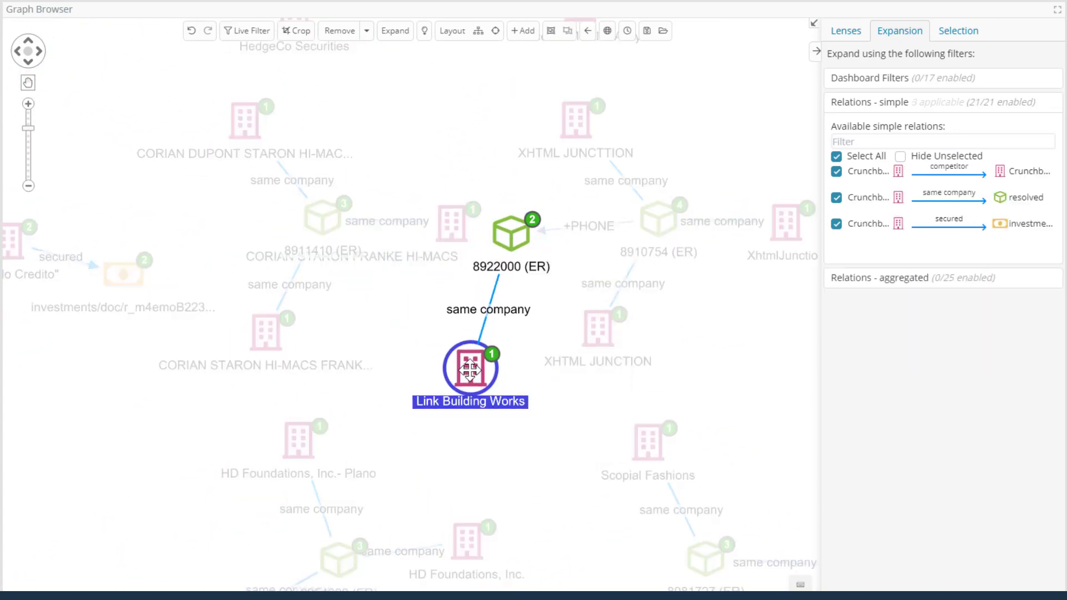
pyautogui.moveTo(470, 371)
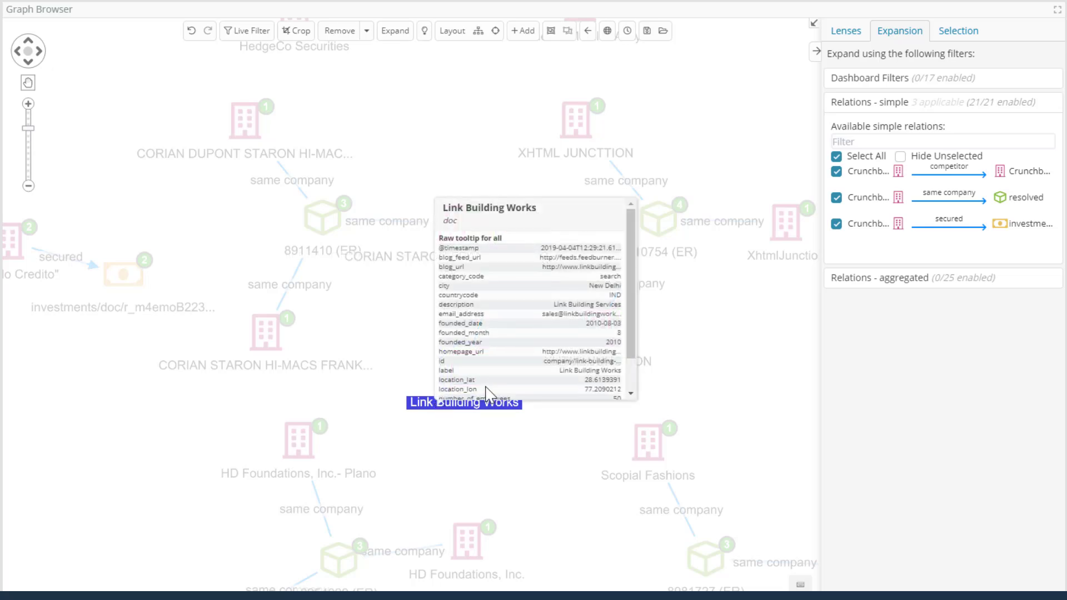
pyautogui.moveTo(515, 360)
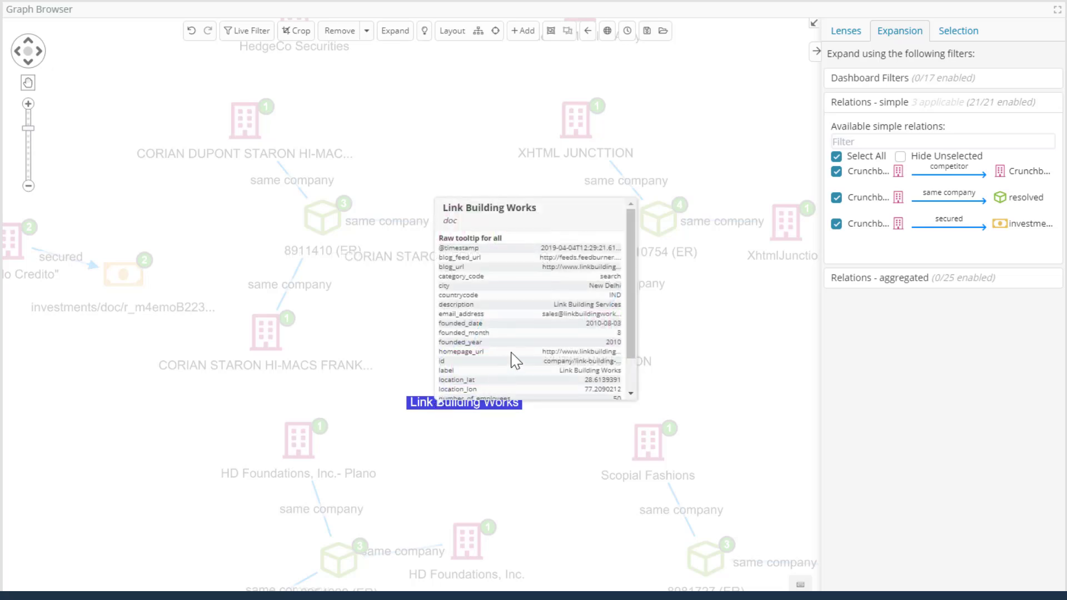
pyautogui.scroll(-3)
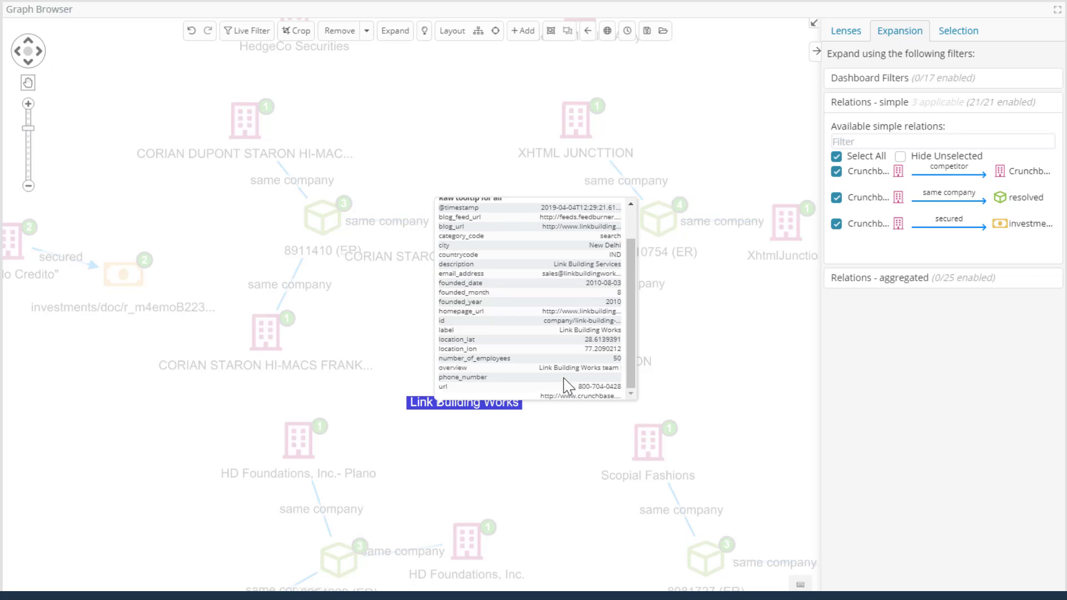
pyautogui.moveTo(690, 351)
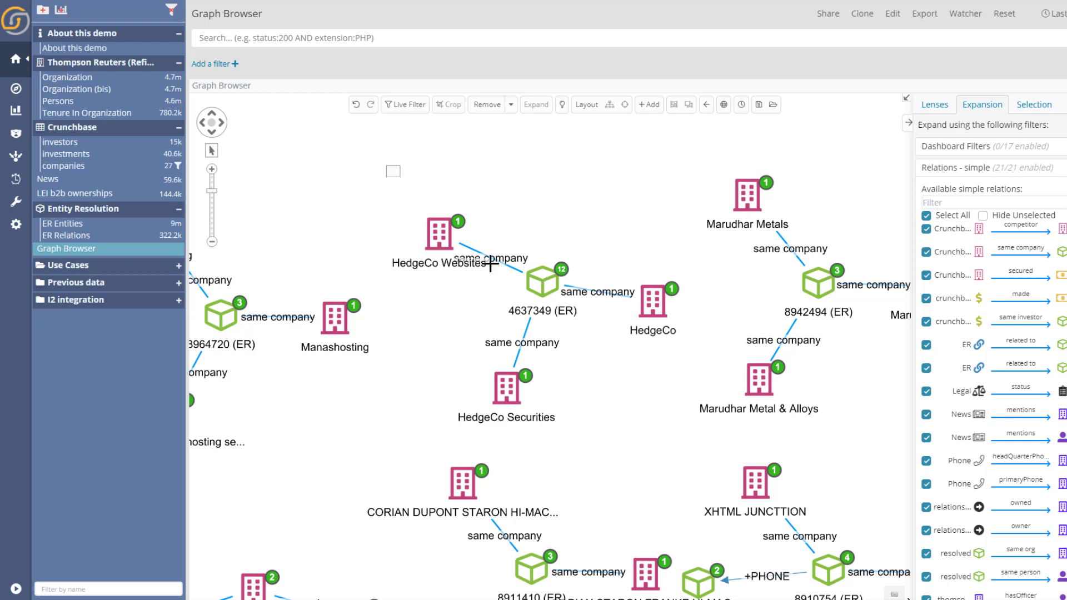
# Step: Expand the HedgeCo cluster around 4637349 (ER), select the results and lay them out
pyautogui.click(535, 104)
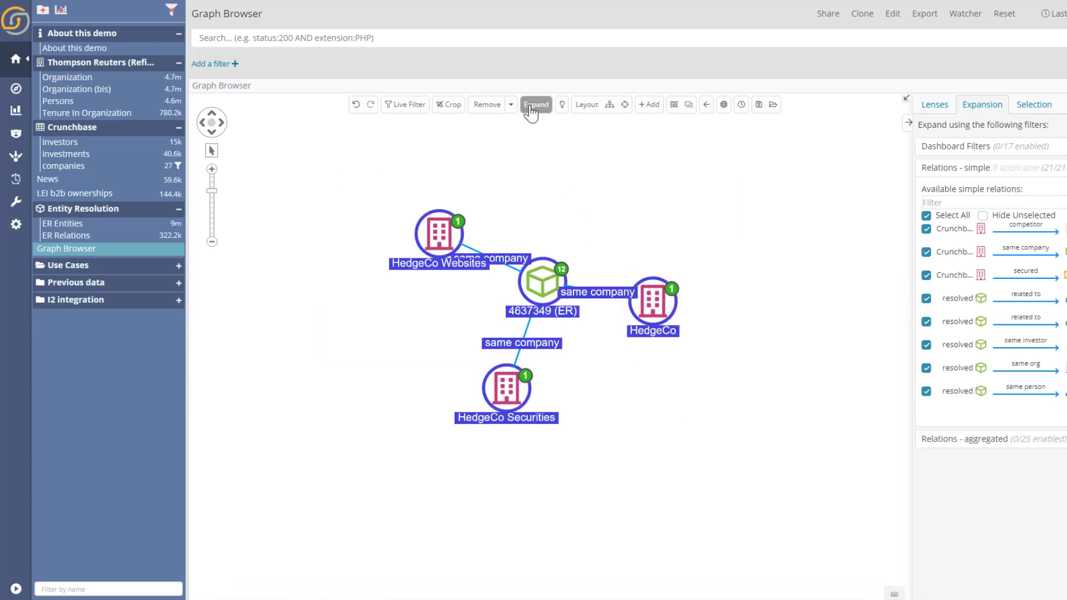
pyautogui.click(536, 104)
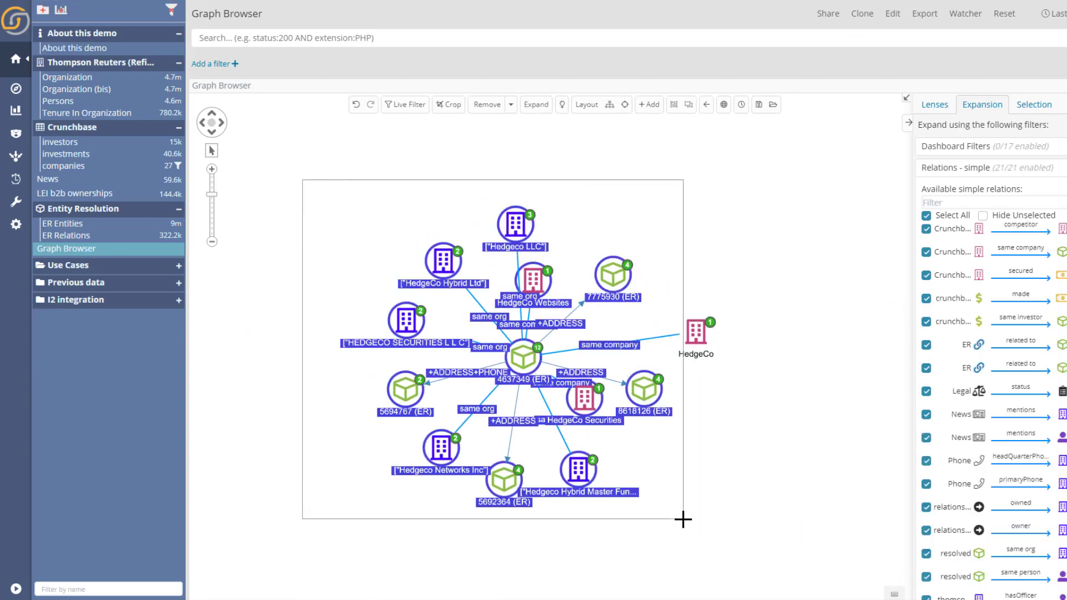
pyautogui.click(585, 104)
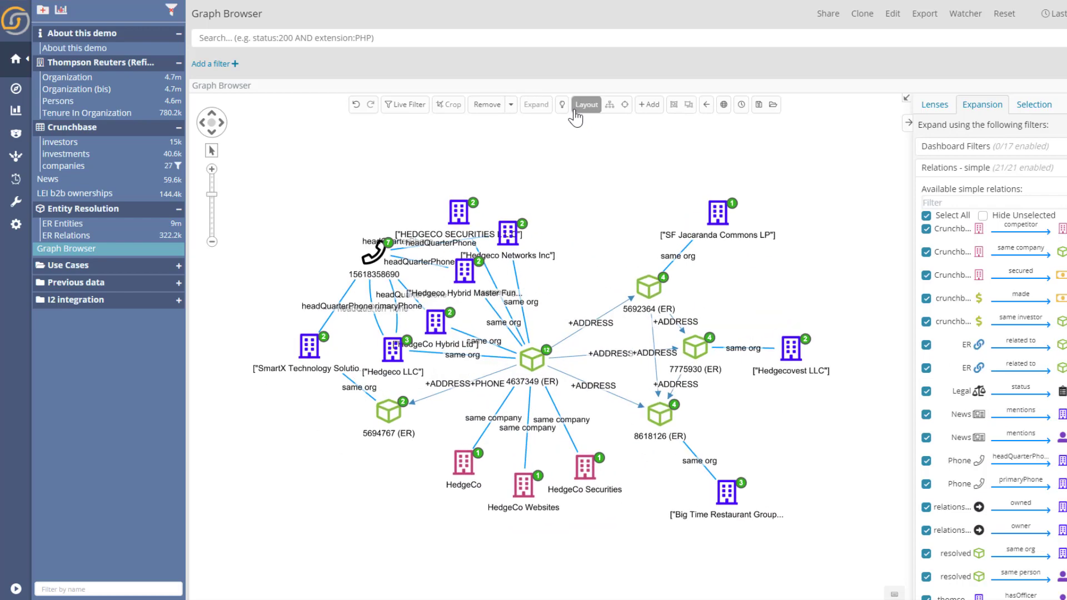
pyautogui.click(297, 214)
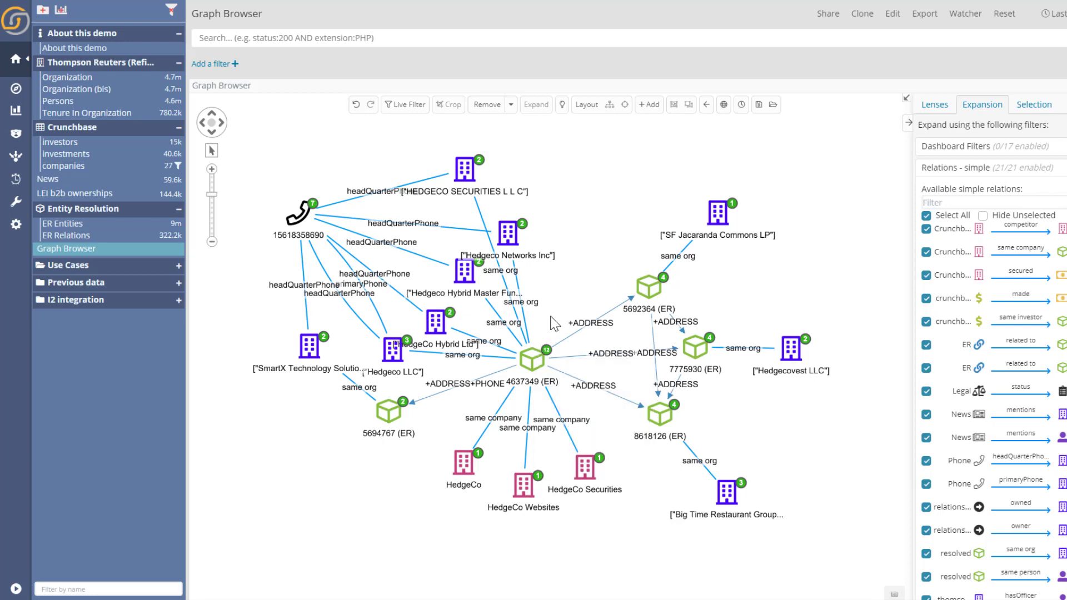
pyautogui.moveTo(557, 234)
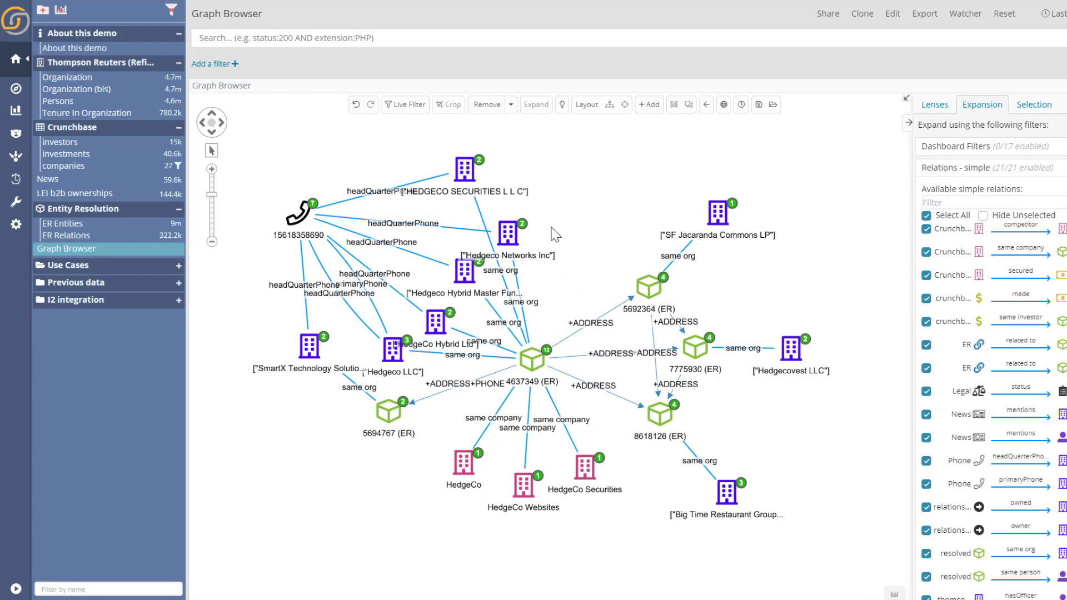
pyautogui.moveTo(508, 224)
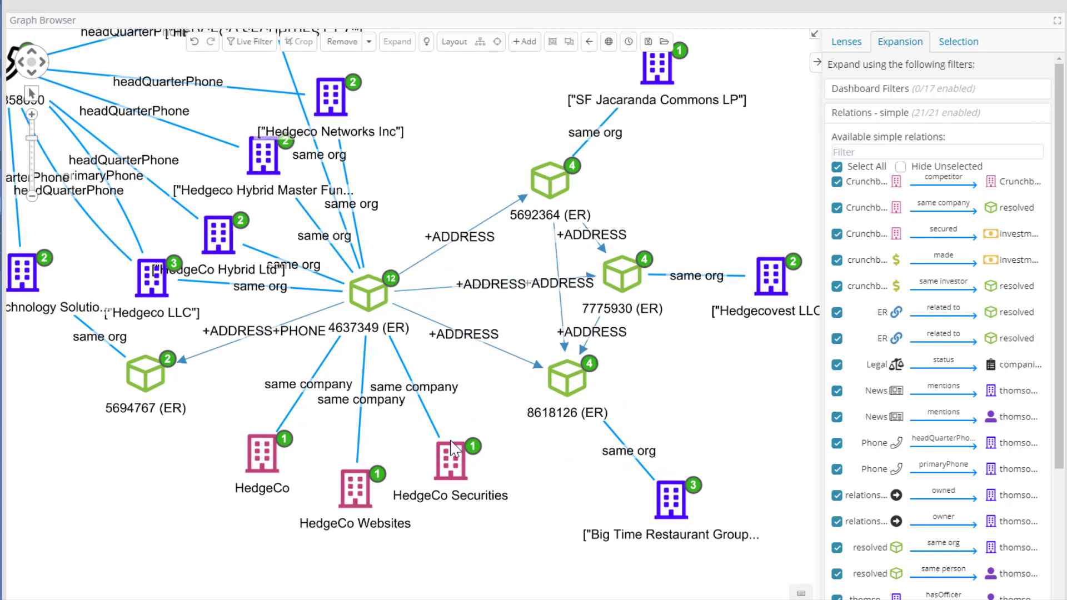
pyautogui.moveTo(196, 226)
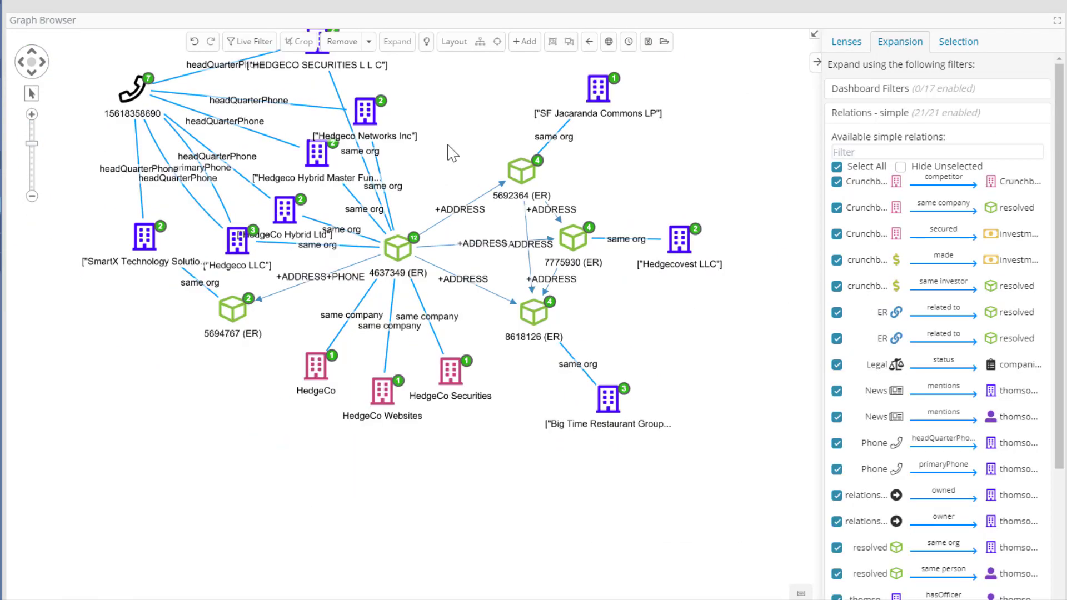
pyautogui.moveTo(408, 253)
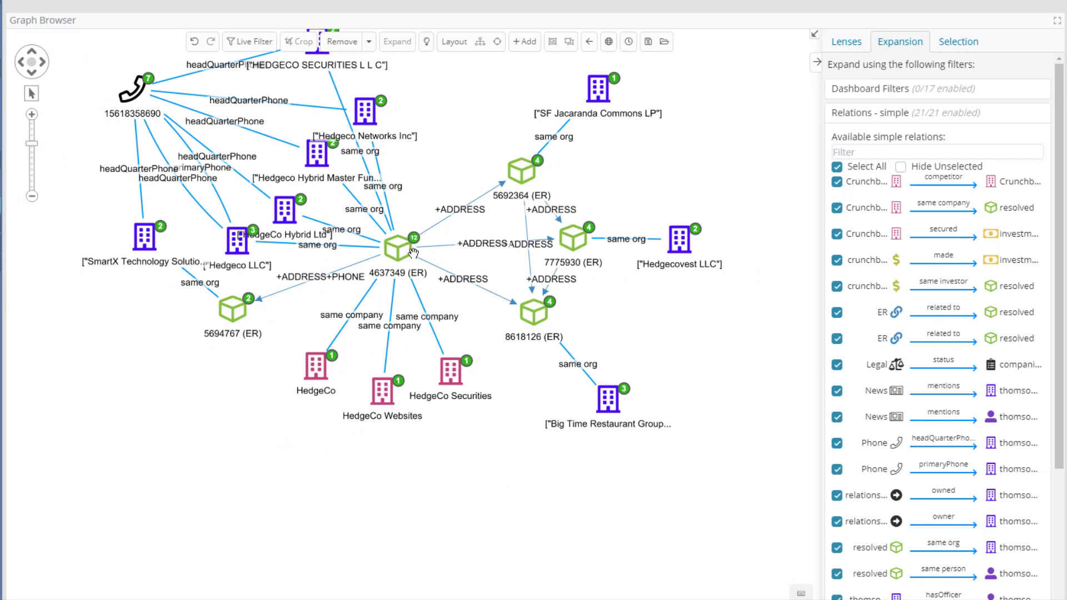
pyautogui.moveTo(479, 235)
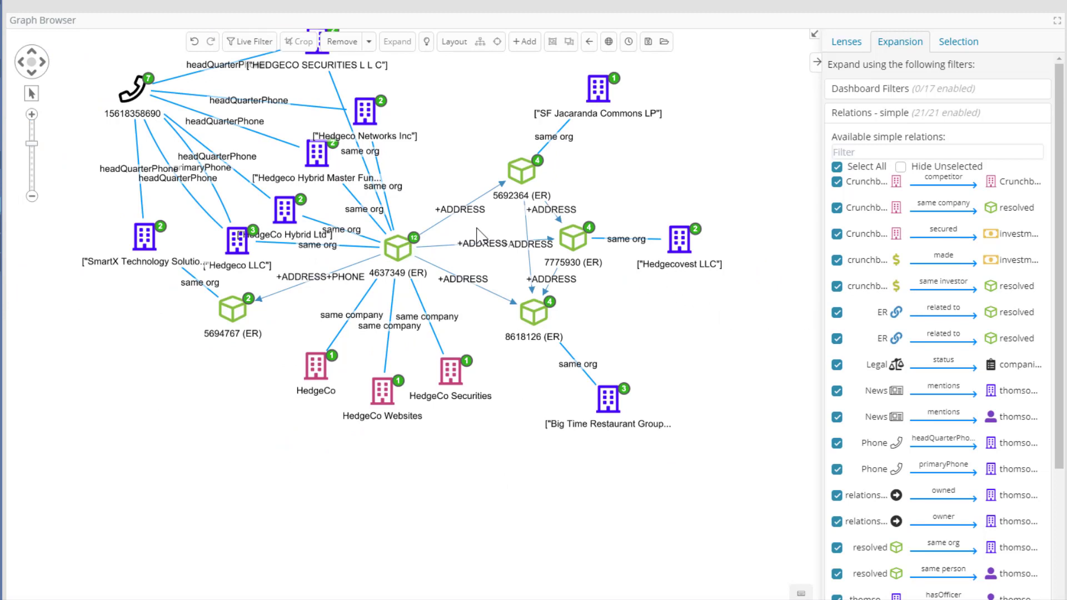
pyautogui.moveTo(707, 251)
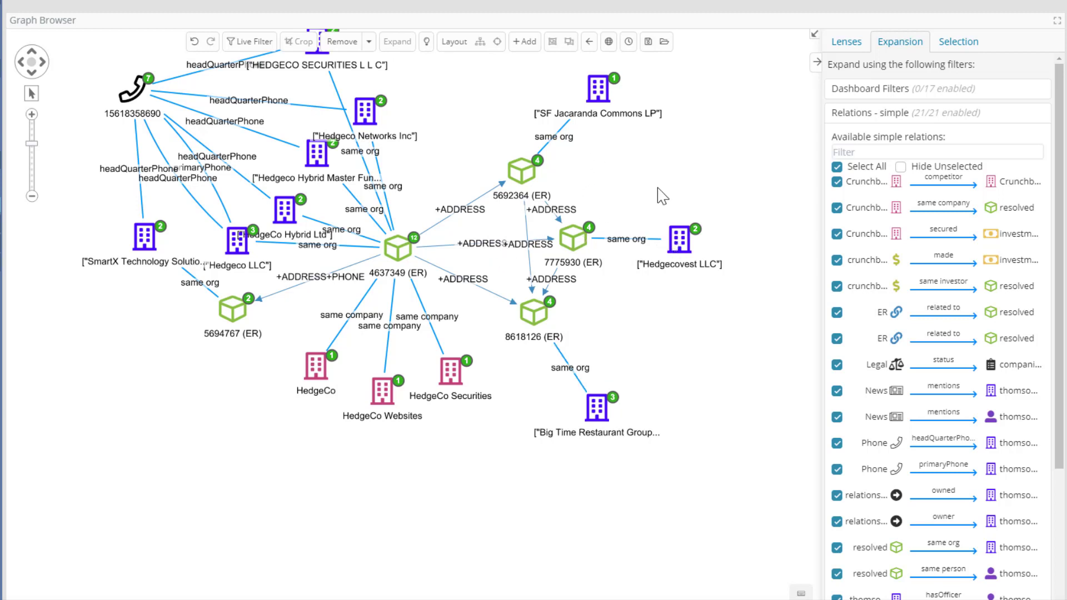
pyautogui.moveTo(630, 237)
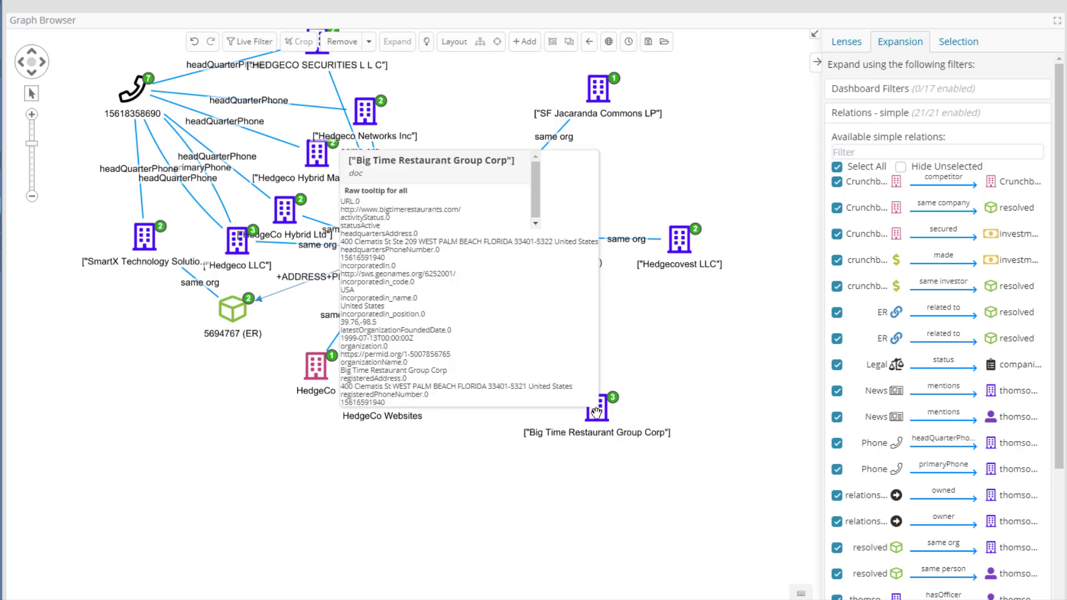
pyautogui.moveTo(413, 241); pyautogui.dragTo(530, 241)
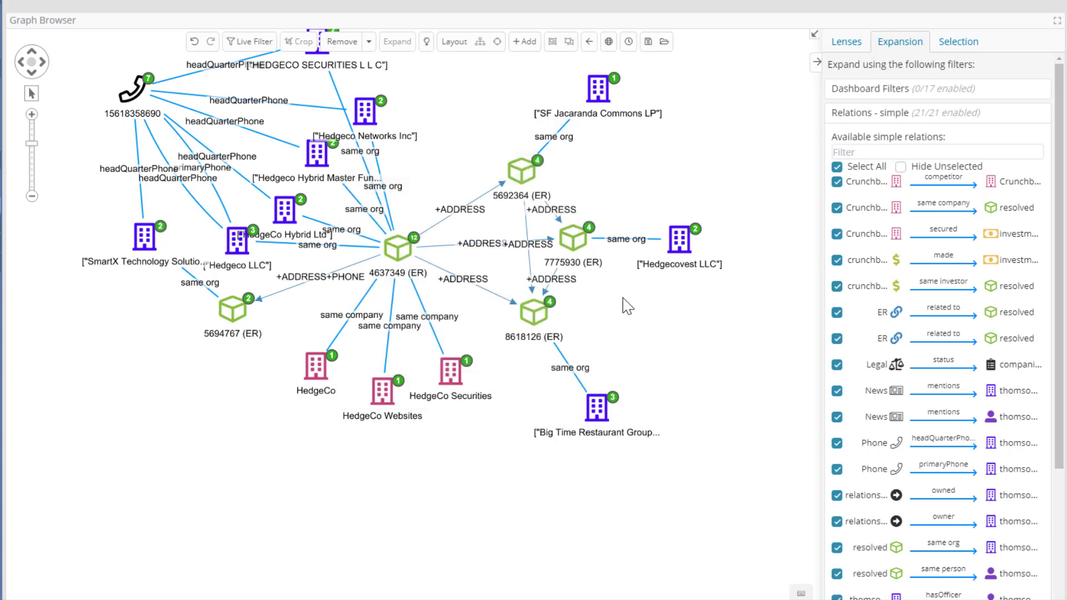
pyautogui.moveTo(240, 247)
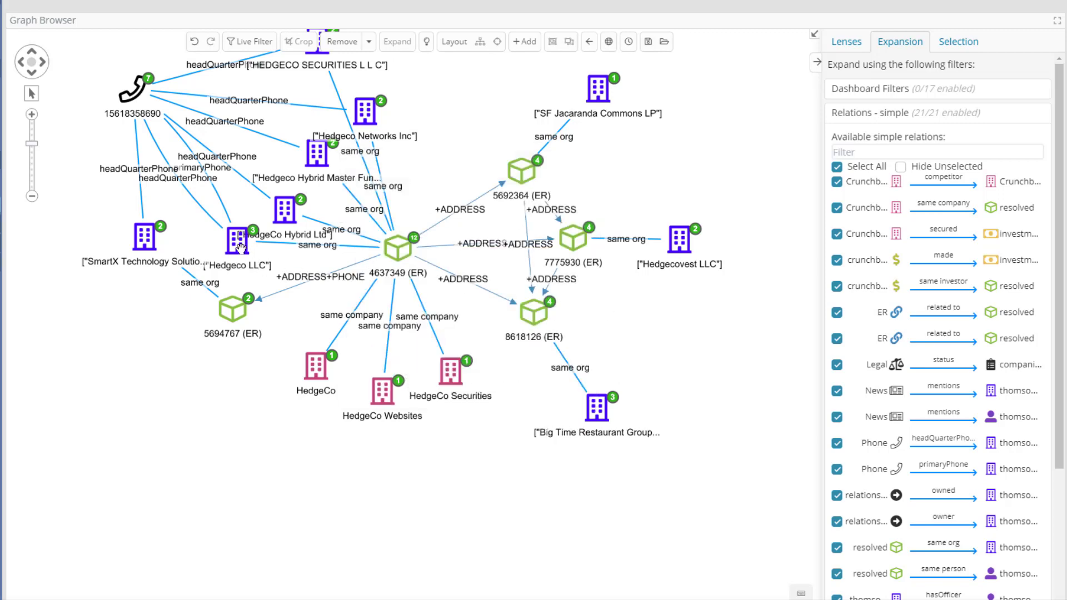